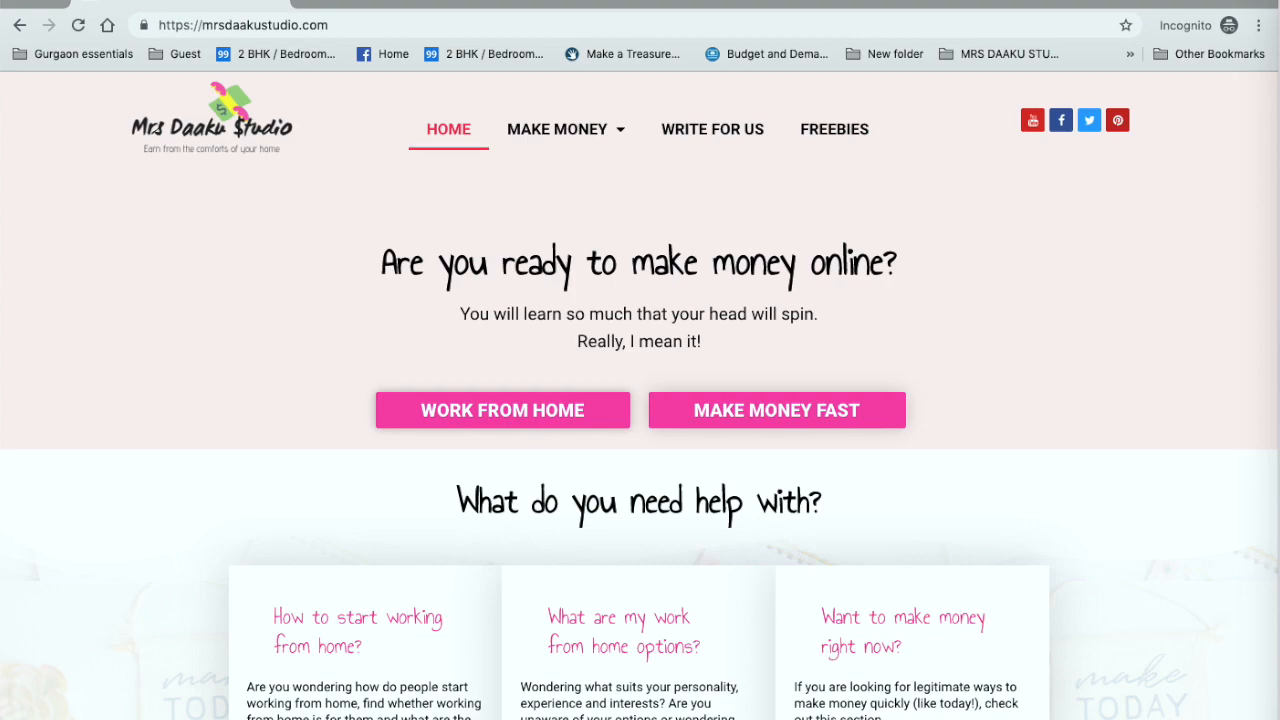
Switch to the Contemporary VA tab and skim its delegation services overview and sign-up steps.
left_click(930, 6)
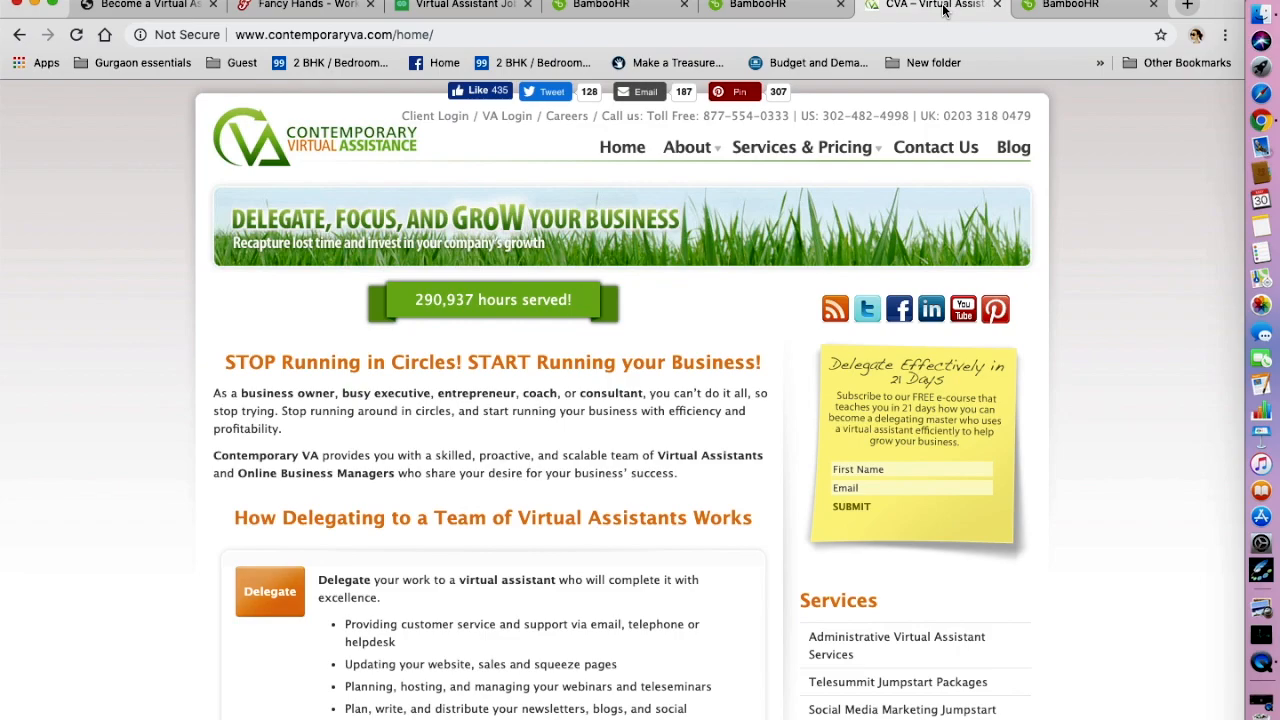
mouse_move(798, 204)
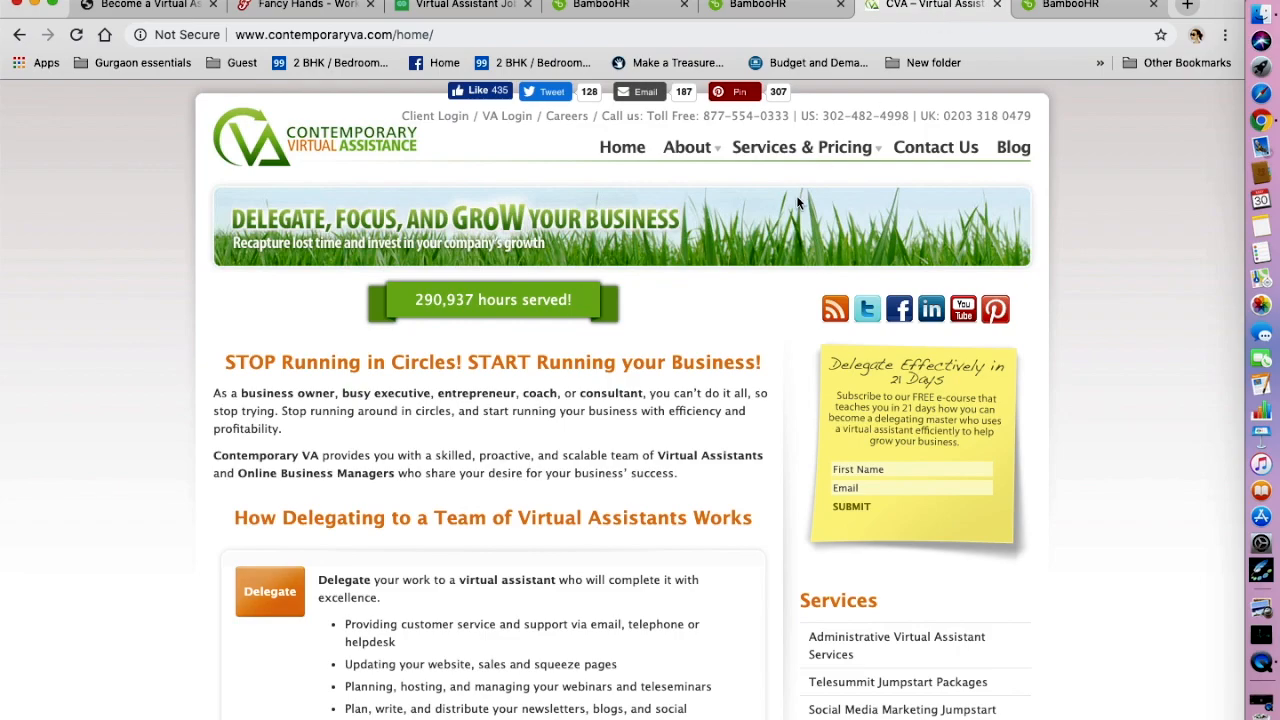
scroll("down", 3)
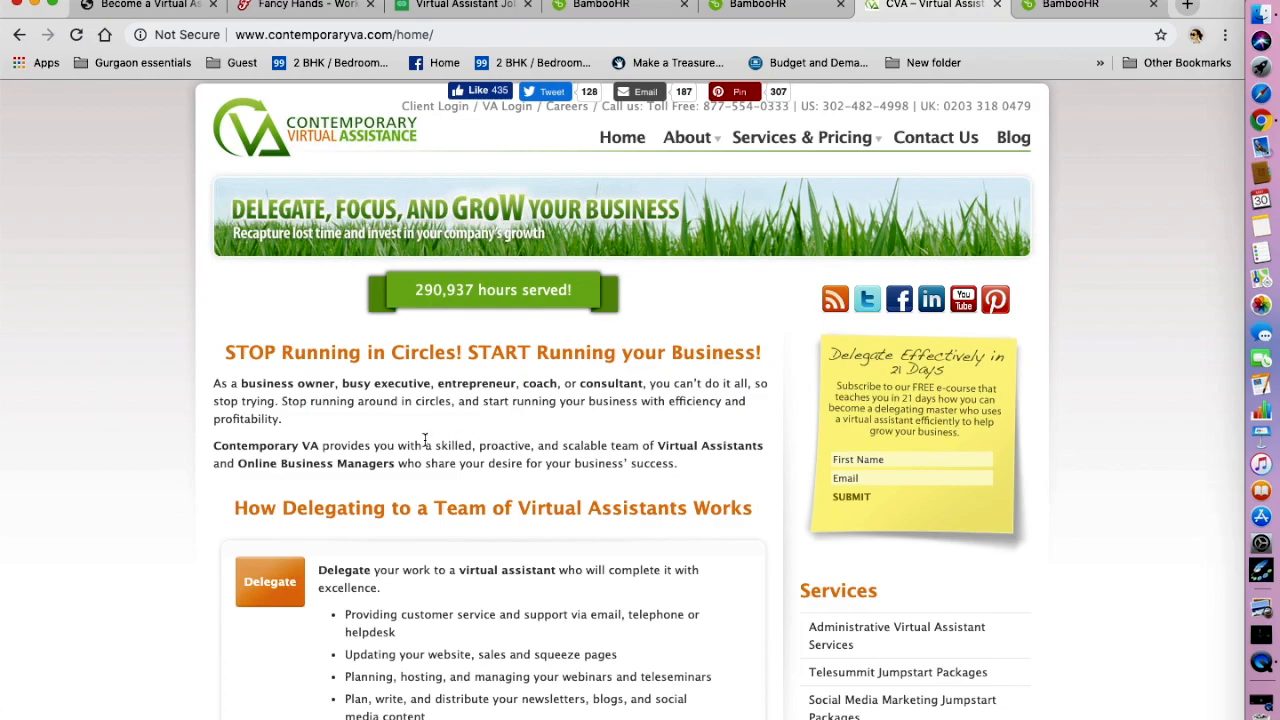
scroll("down", 3)
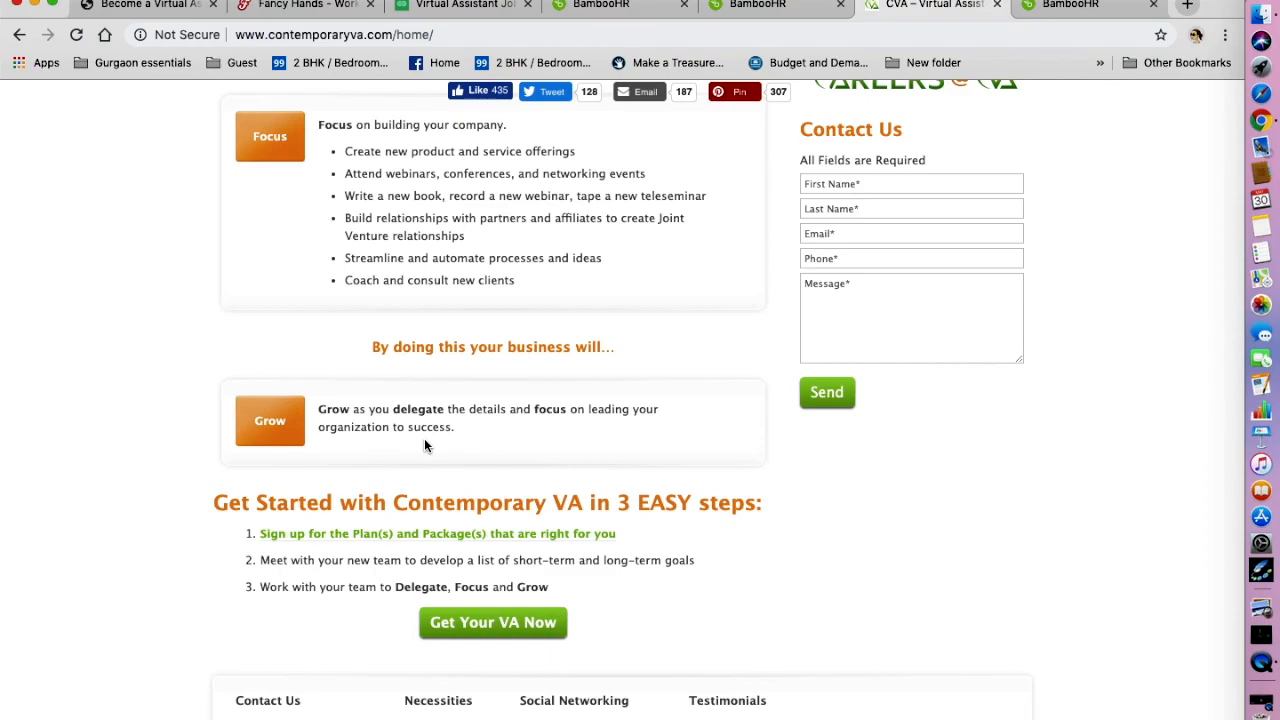
scroll("up", 3)
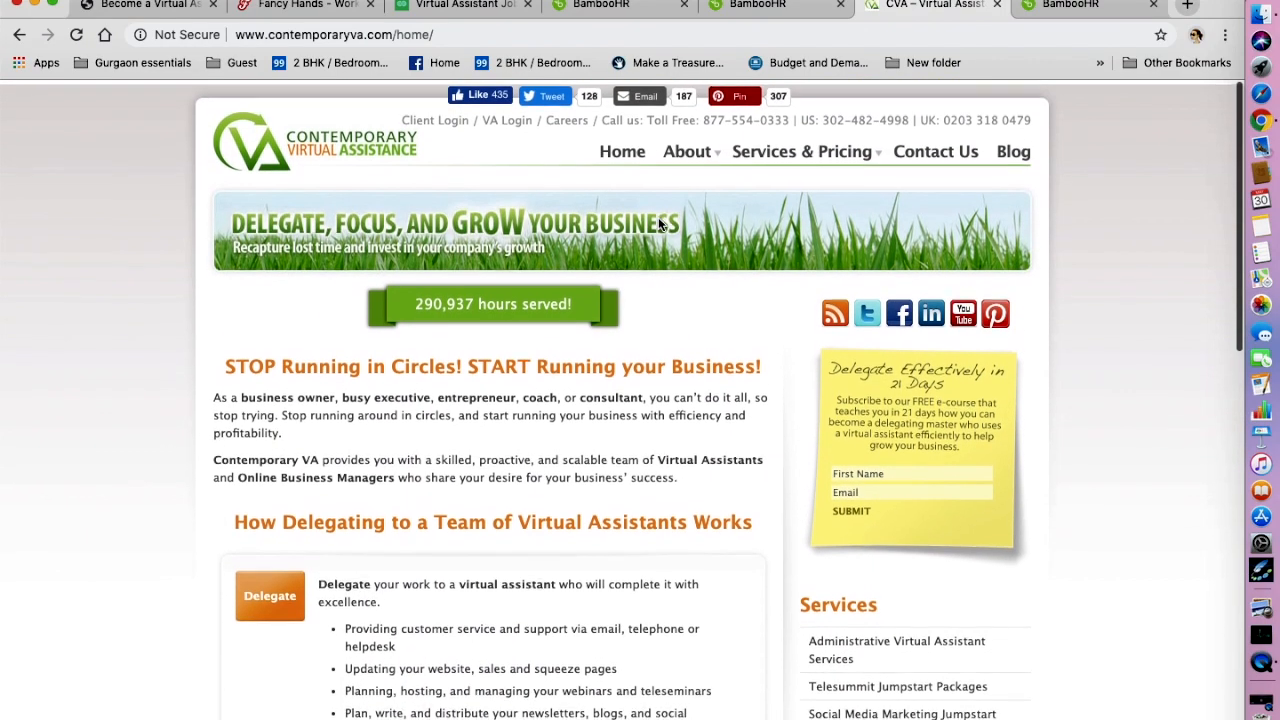
Bring up Contemporary VA's Current Openings page on cva.bamboohr.com.
left_click(566, 120)
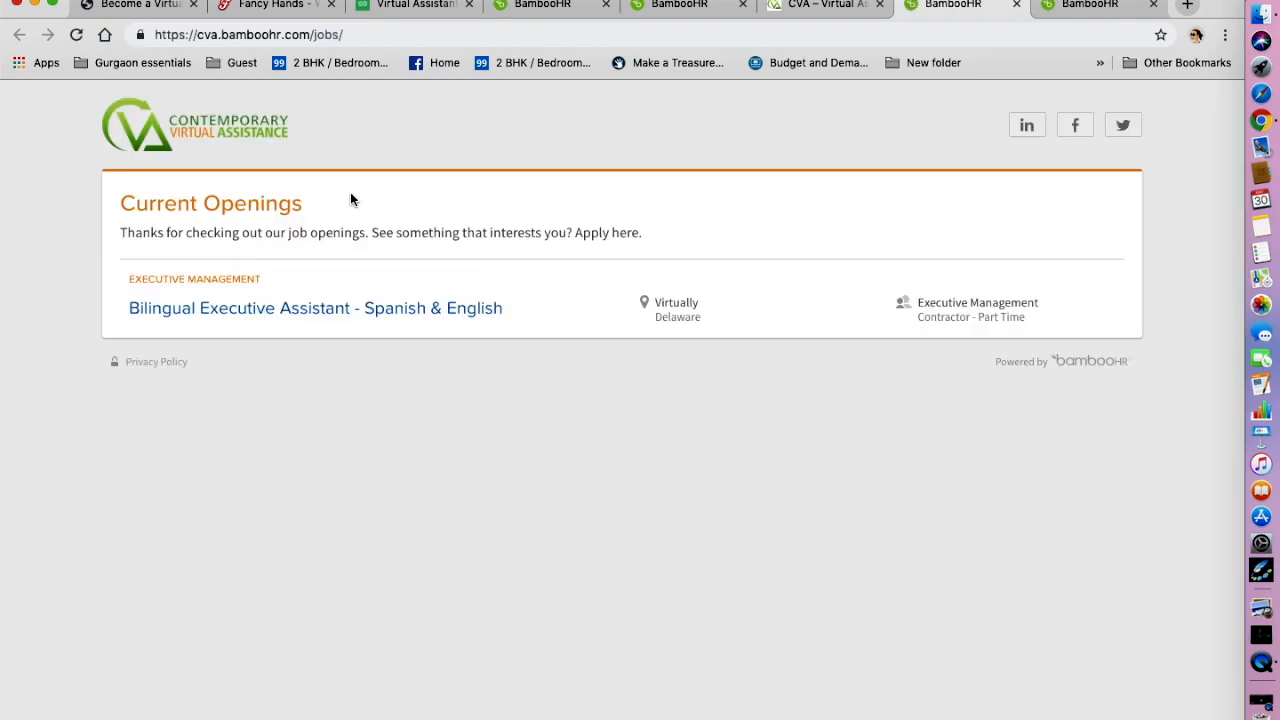
mouse_move(304, 390)
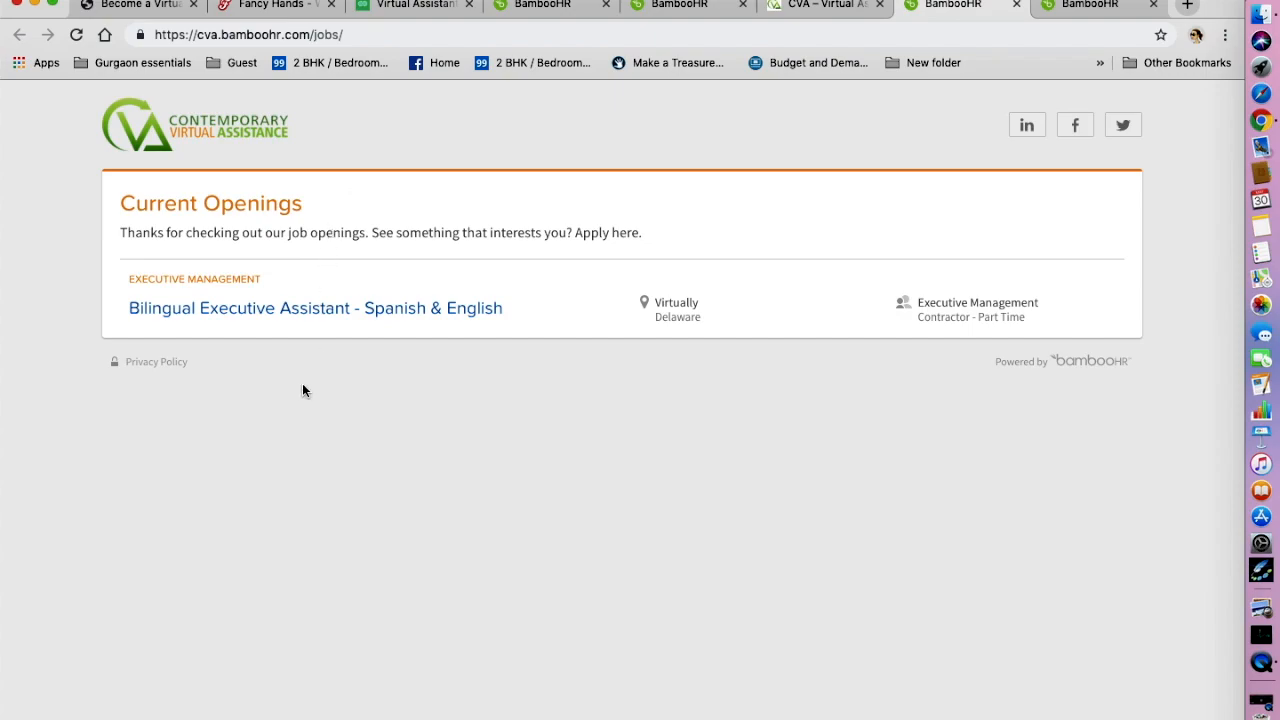
mouse_move(364, 322)
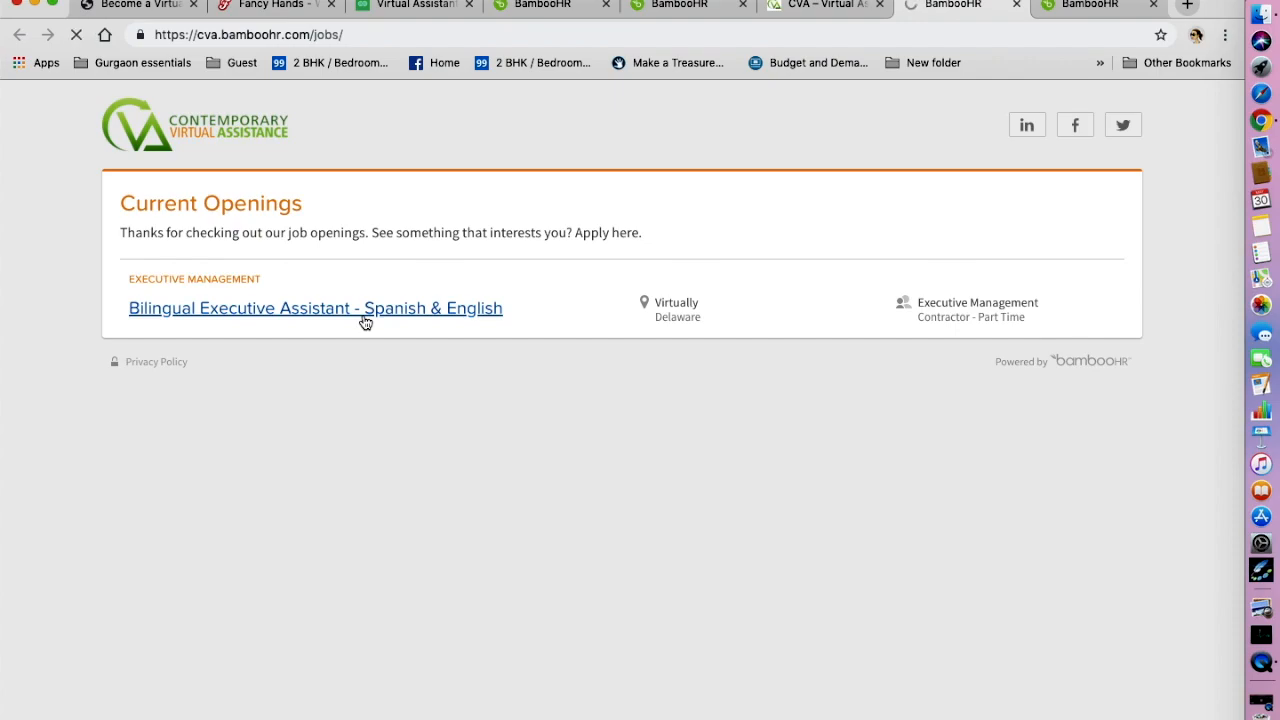
Open the Bilingual Executive Assistant - Spanish & English posting and read its requirements.
left_click(316, 308)
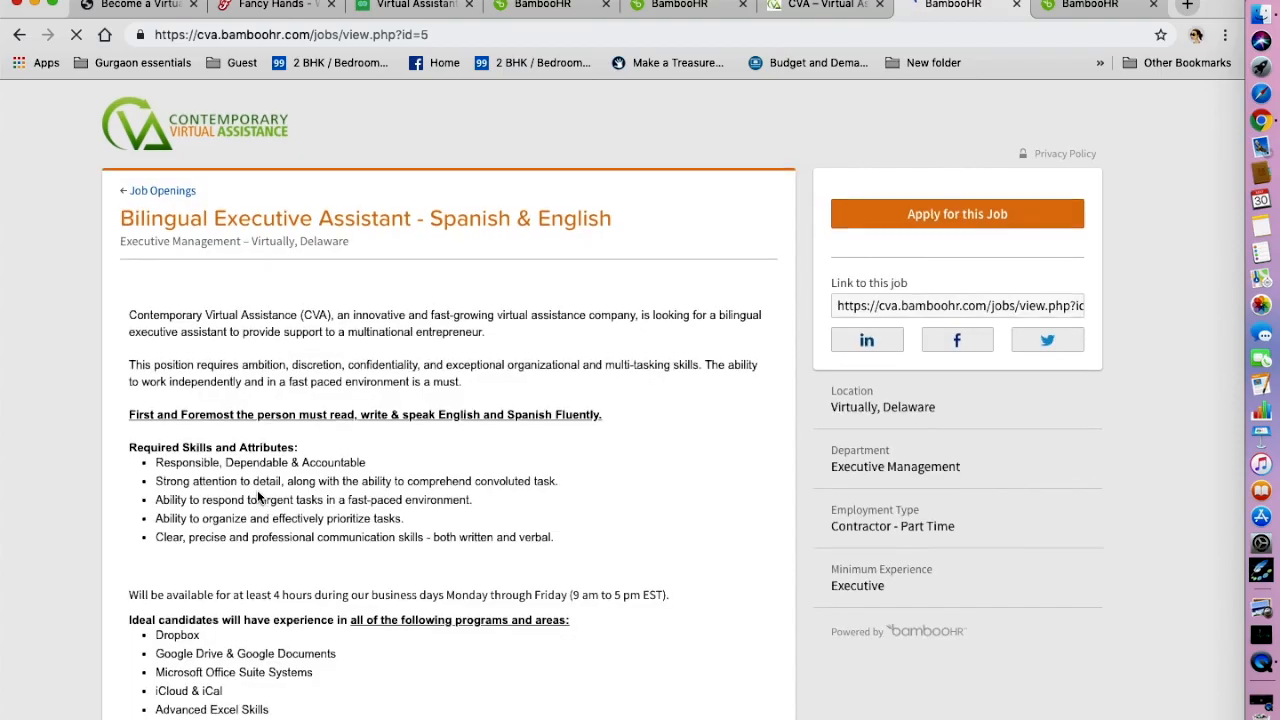
scroll("down", 3)
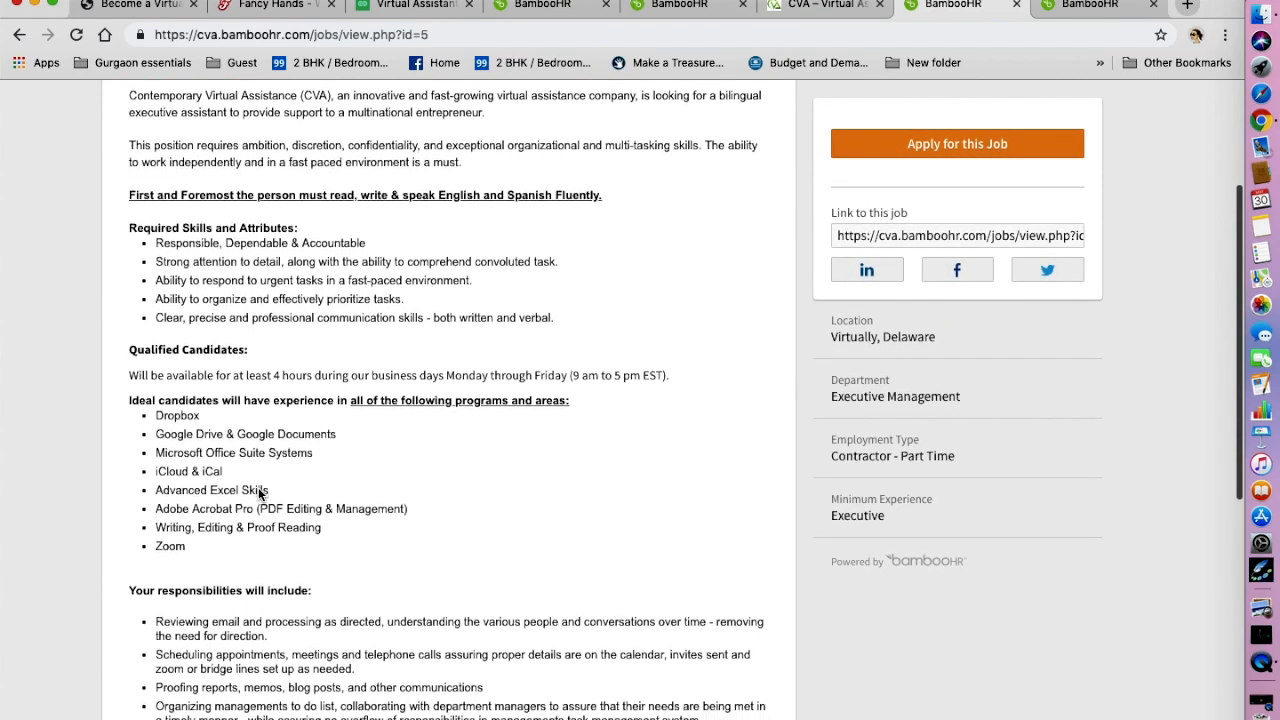
scroll("down", 3)
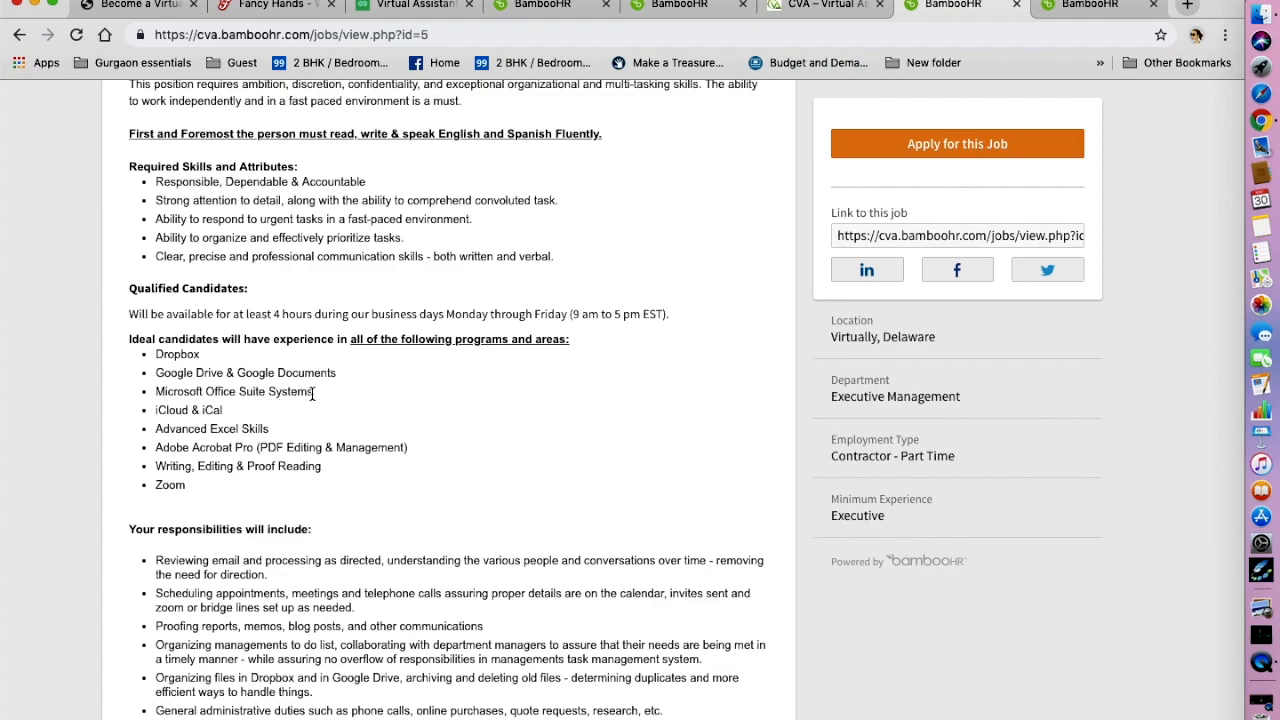
mouse_move(156, 424)
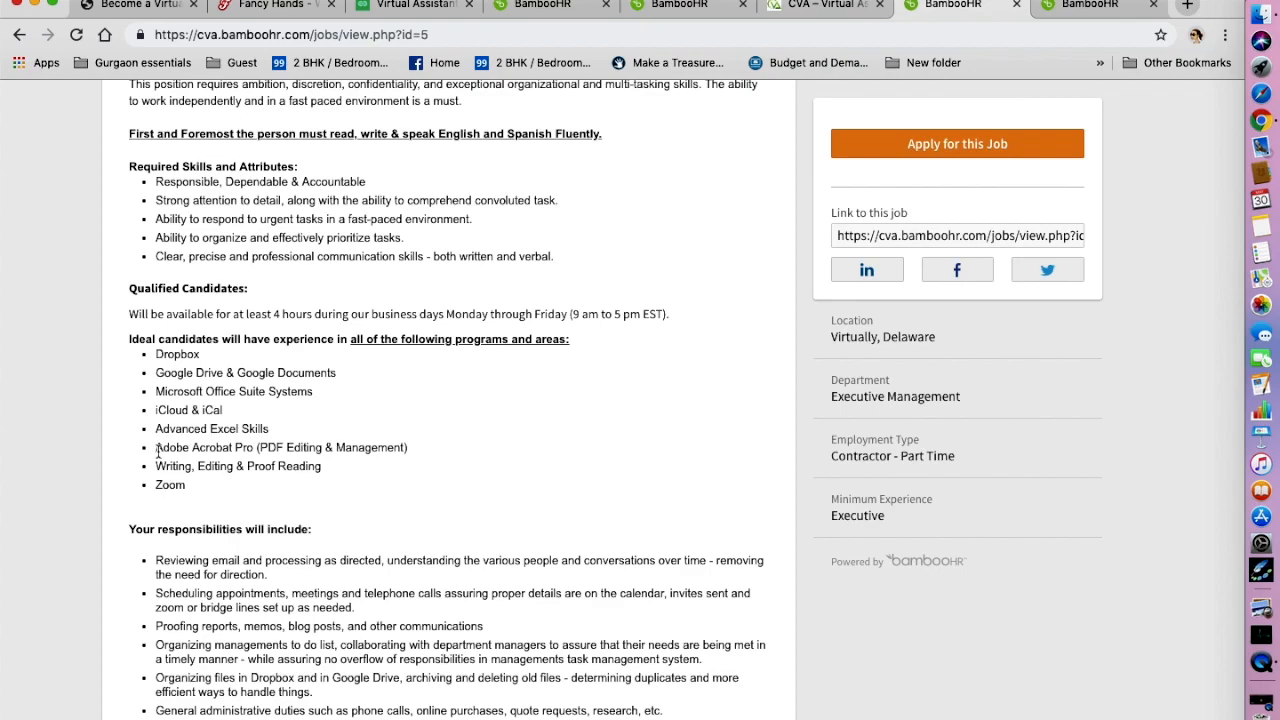
scroll("down", 3)
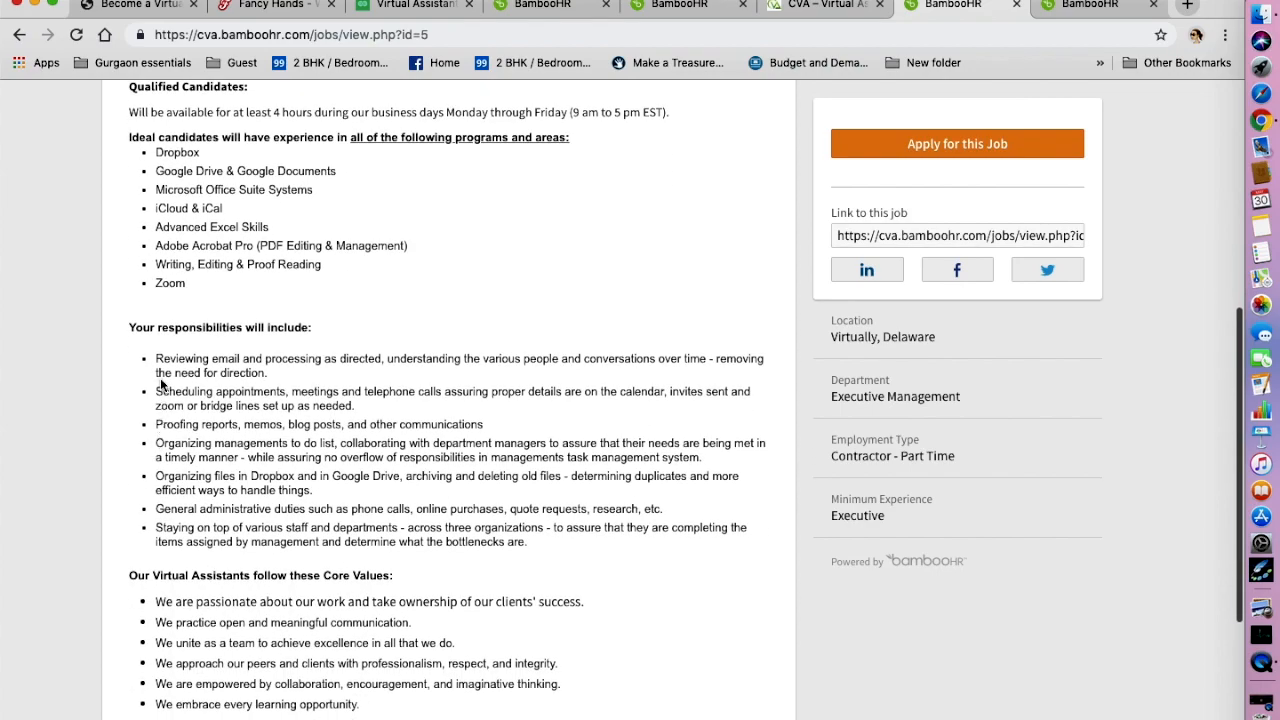
mouse_move(270, 552)
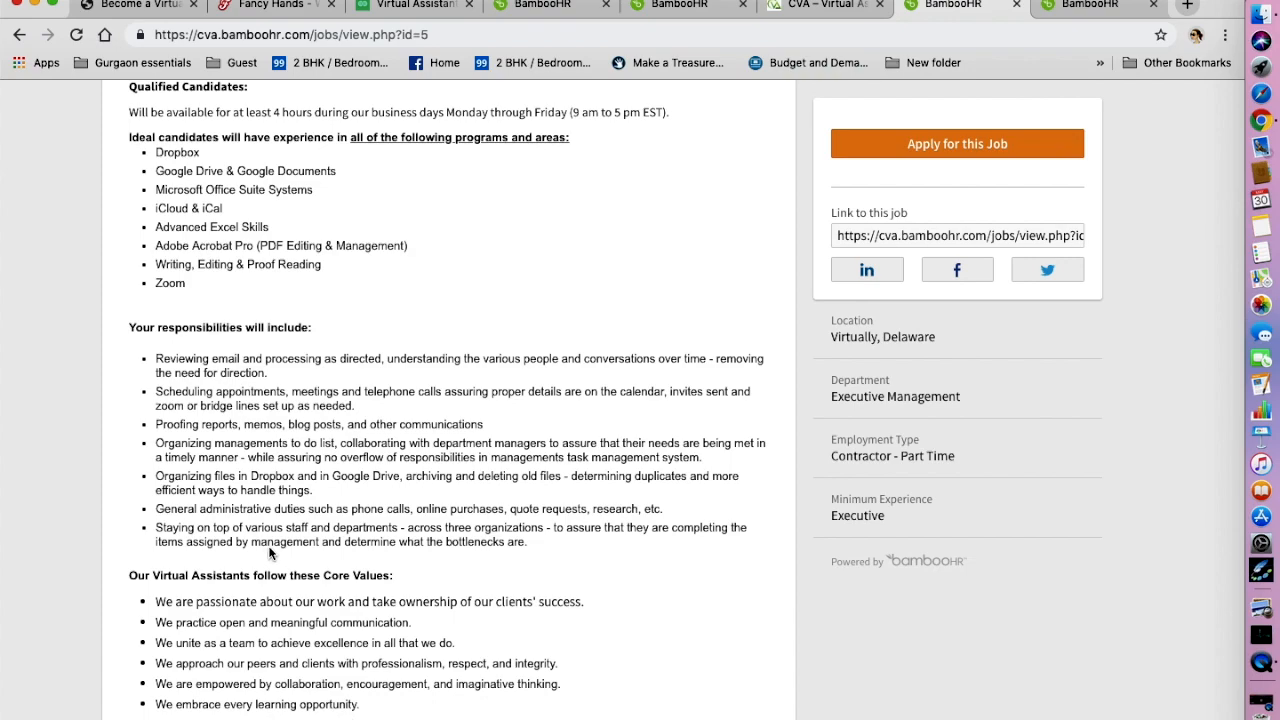
mouse_move(136, 460)
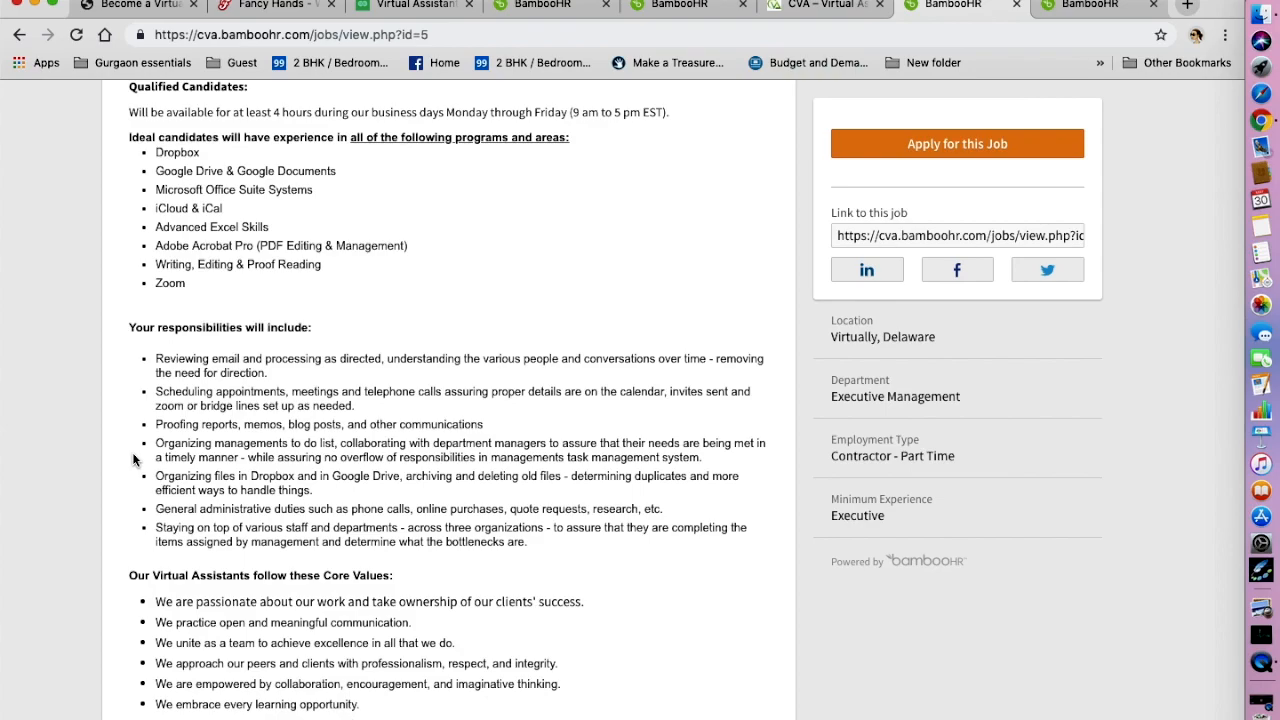
scroll("down", 3)
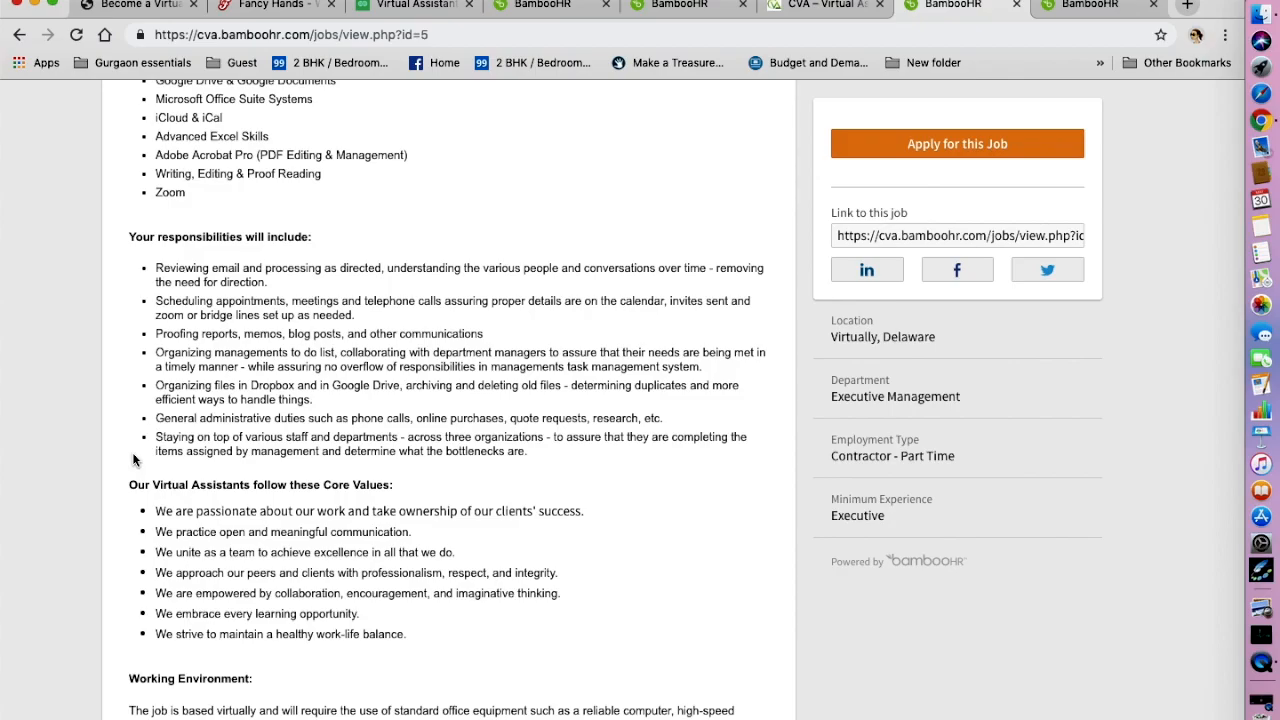
Read the responsibilities, working-environment details and availability requirement, highlighting key text.
scroll("down", 3)
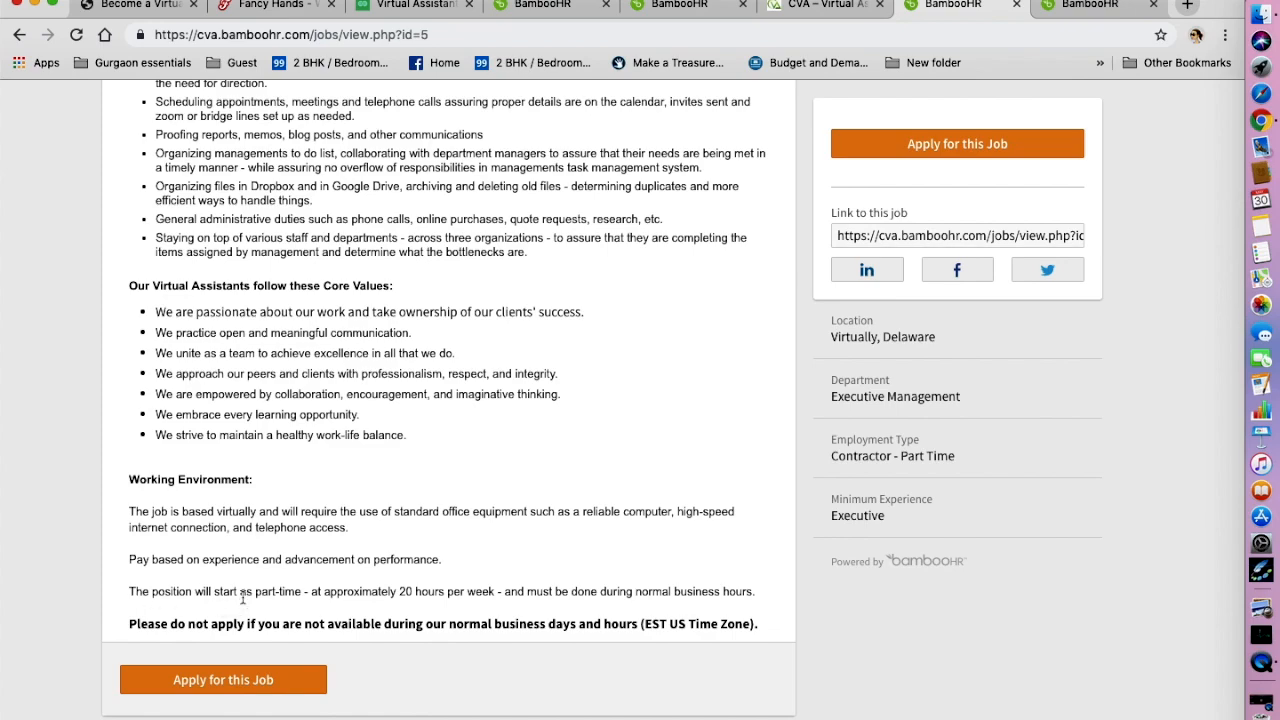
left_click_drag(256, 592, 404, 592)
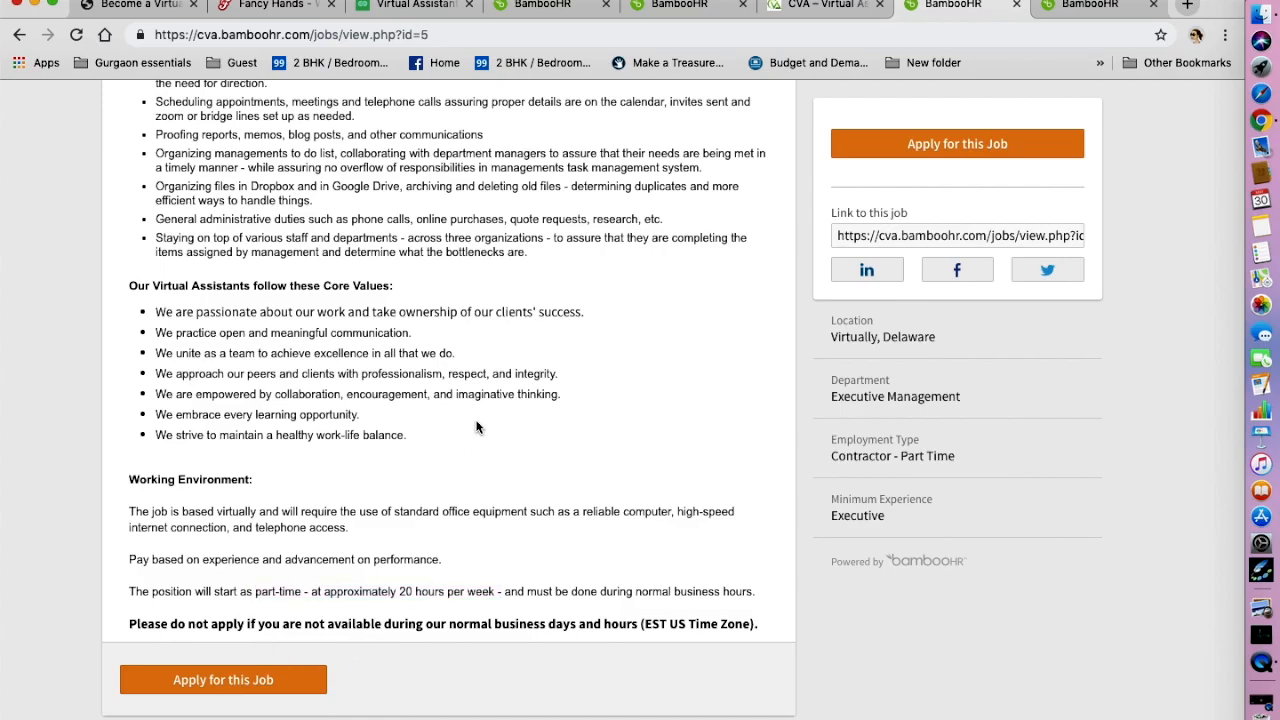
scroll("up", 3)
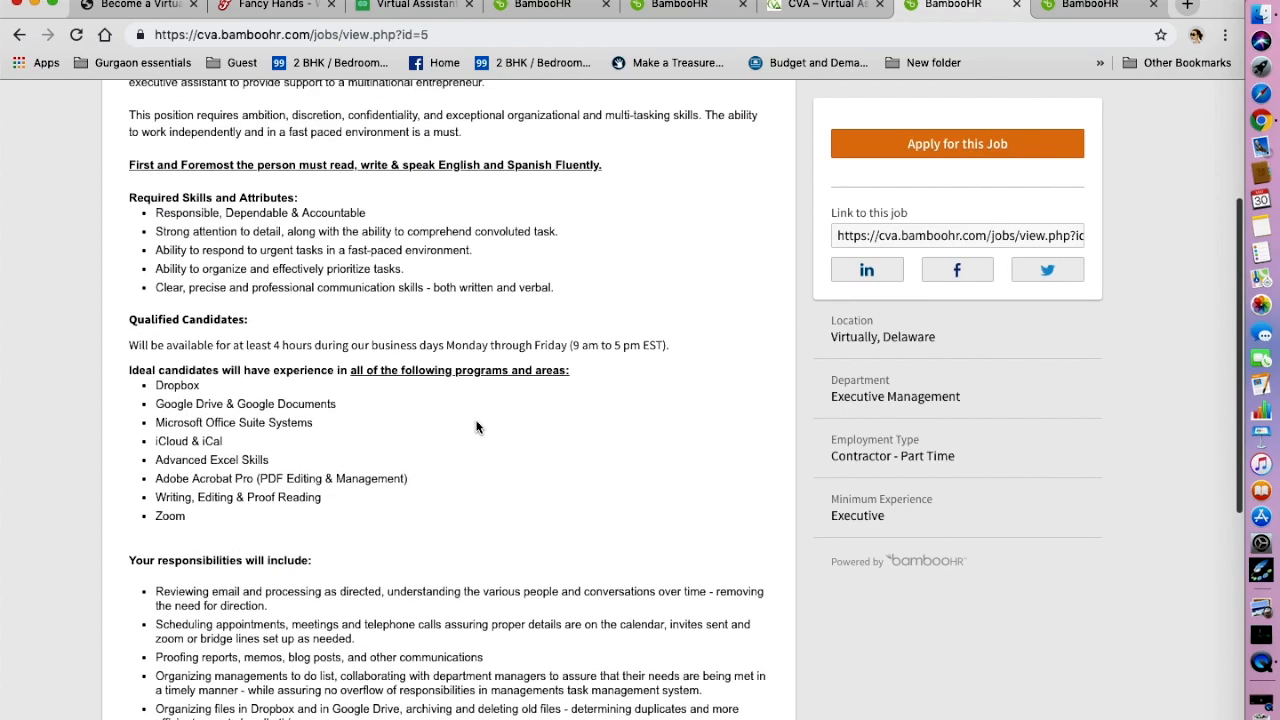
scroll("down", 3)
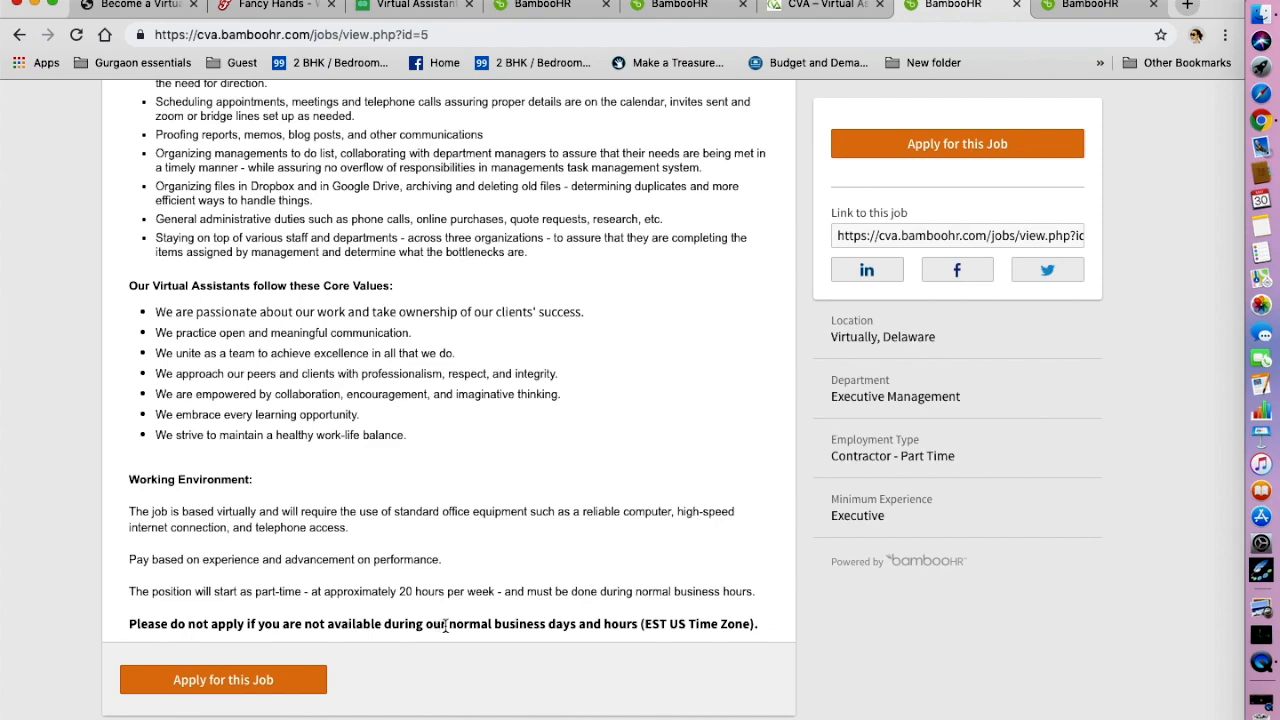
mouse_move(636, 624)
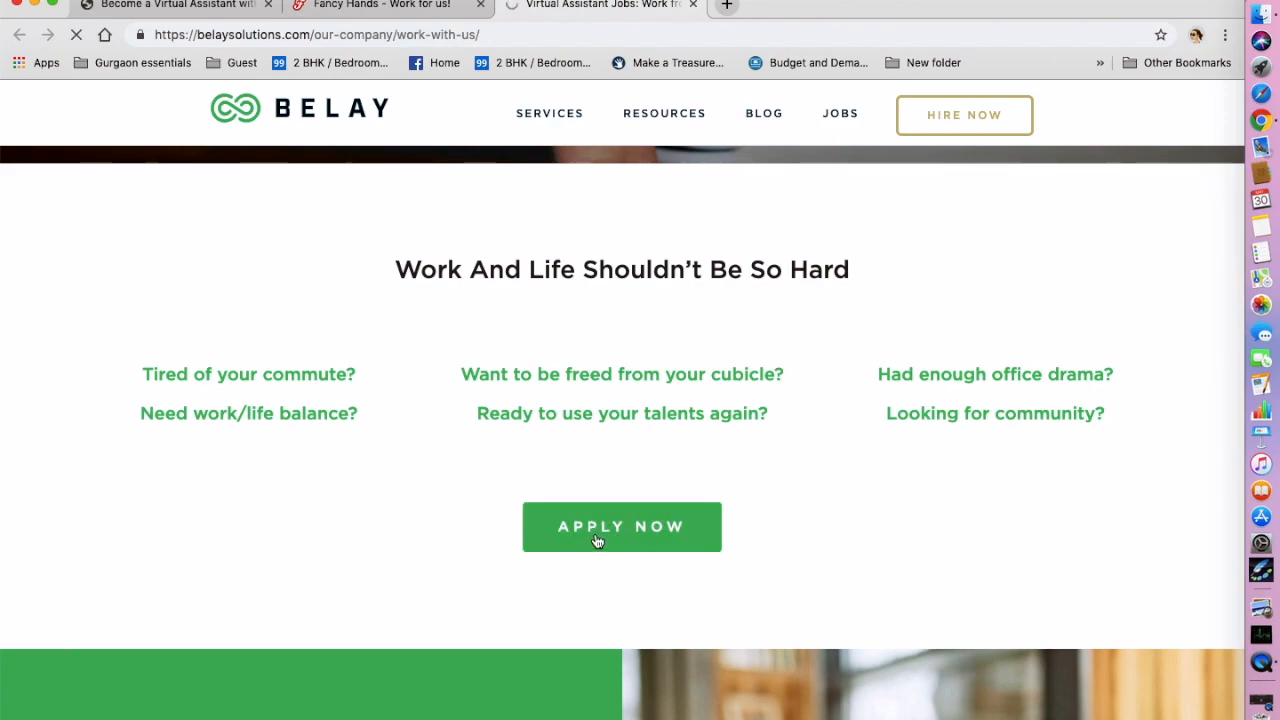
Load BELAY's Contractor Jobs list showing Virtual Assistant and Virtual Bookkeeper openings.
left_click(620, 528)
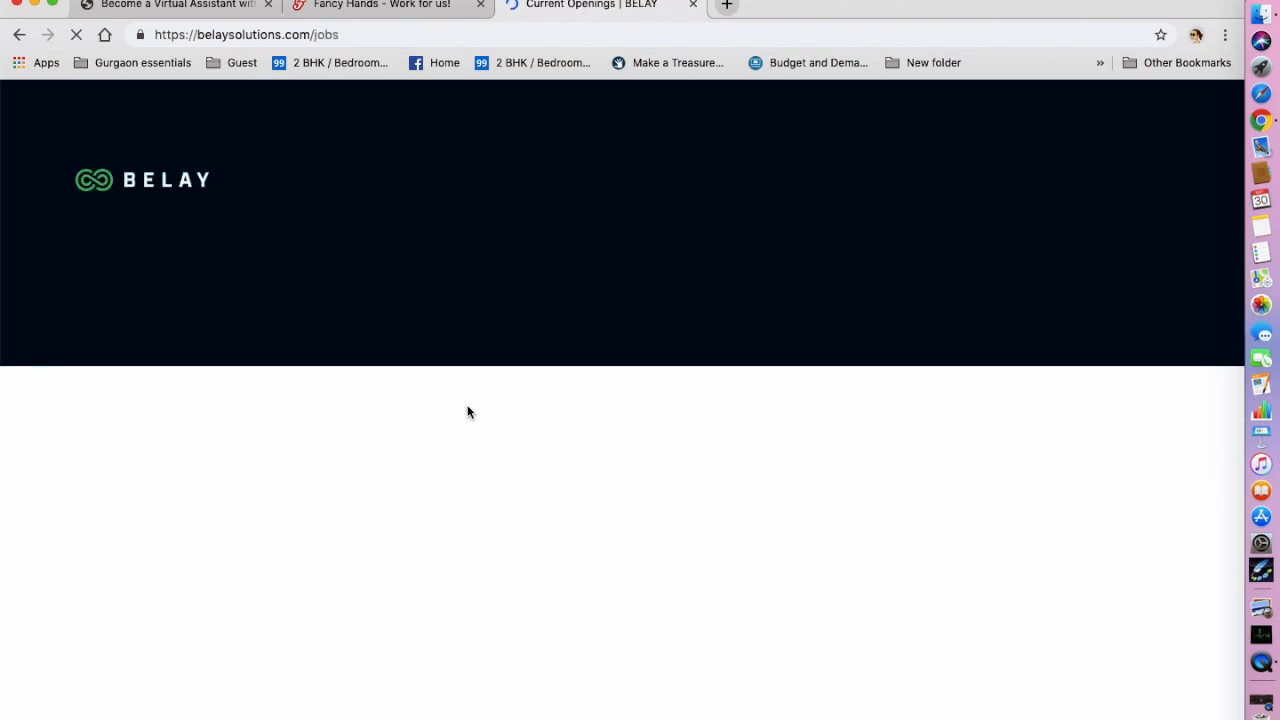
scroll("down", 3)
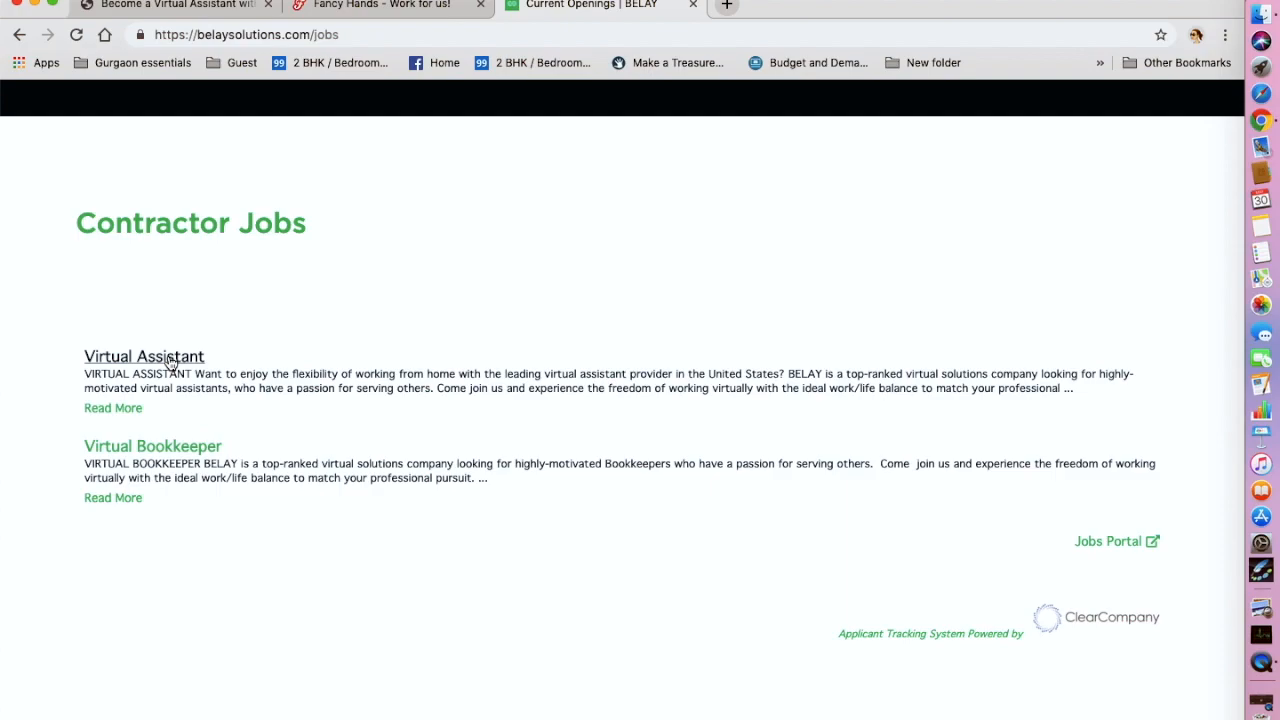
Open BELAY's Virtual Assistant posting and read through its overview and qualifications.
left_click(144, 356)
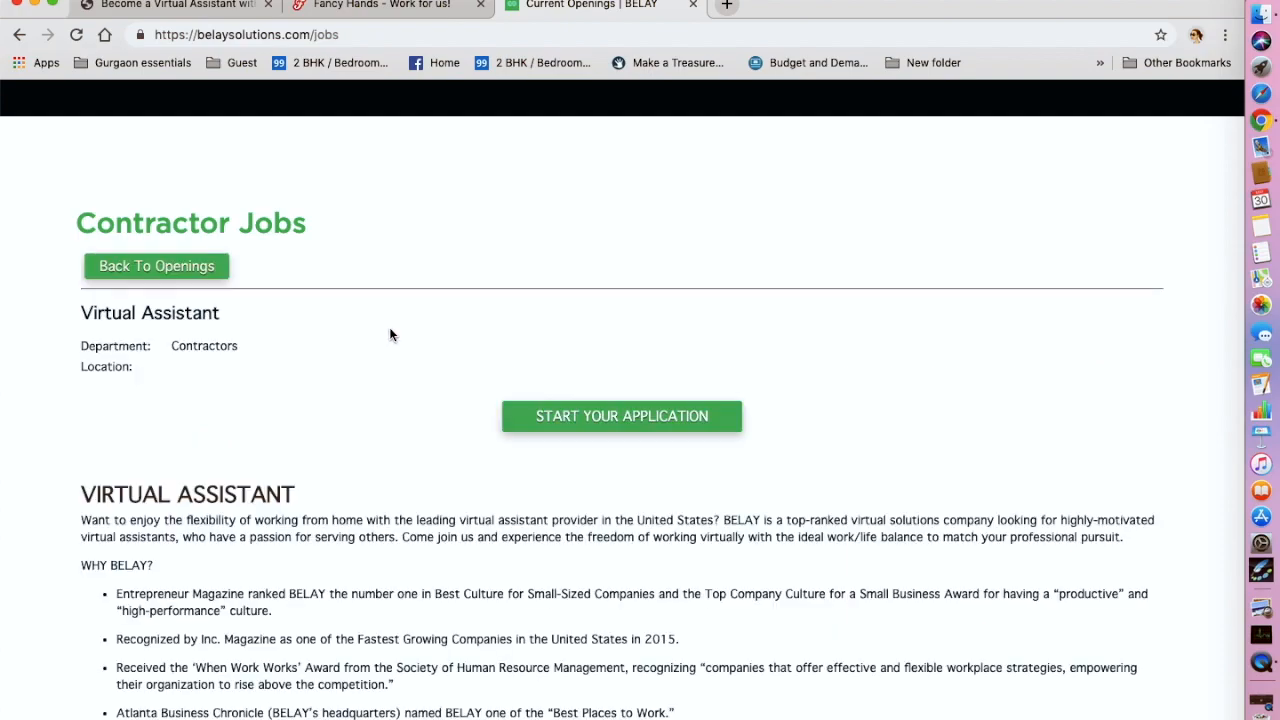
scroll("down", 3)
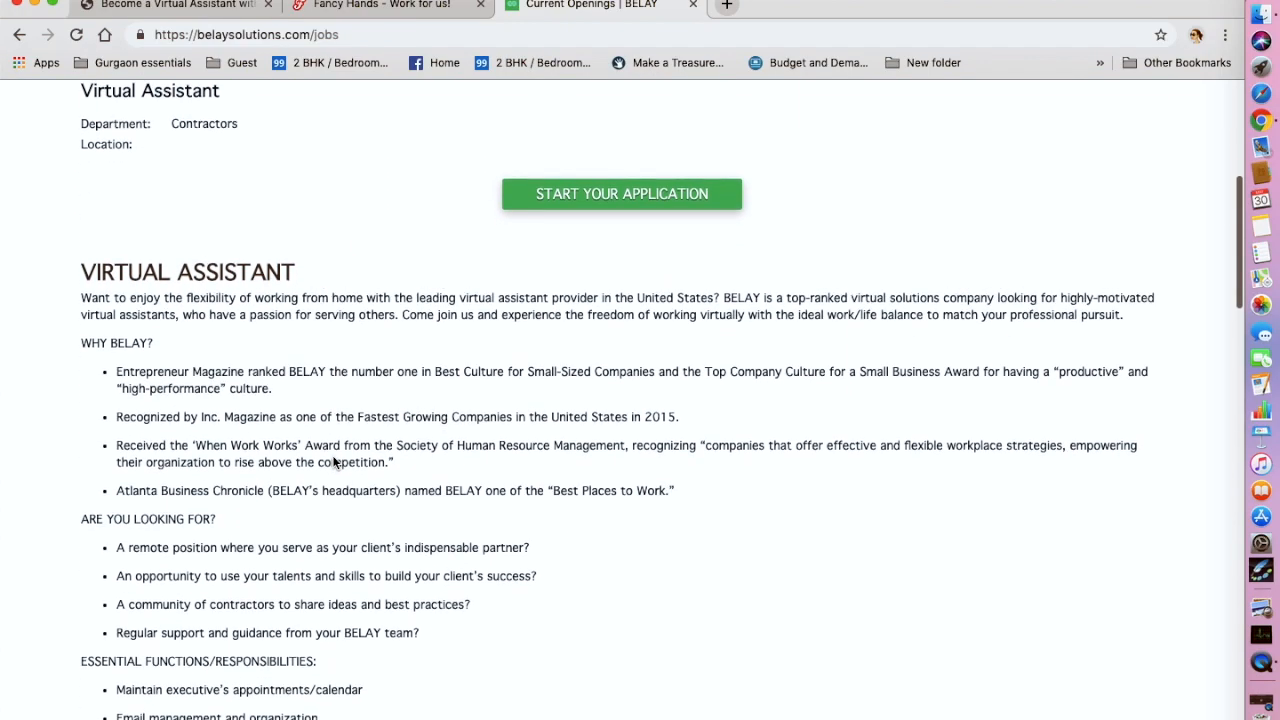
scroll("down", 3)
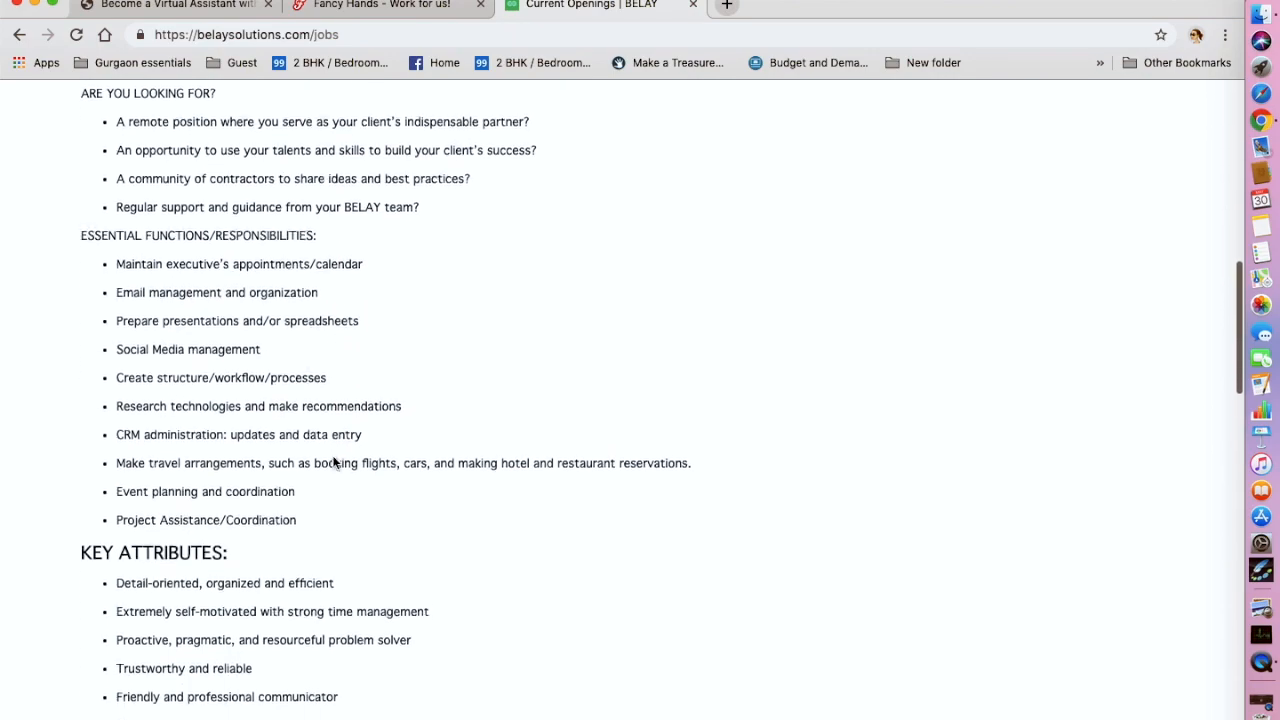
scroll("down", 3)
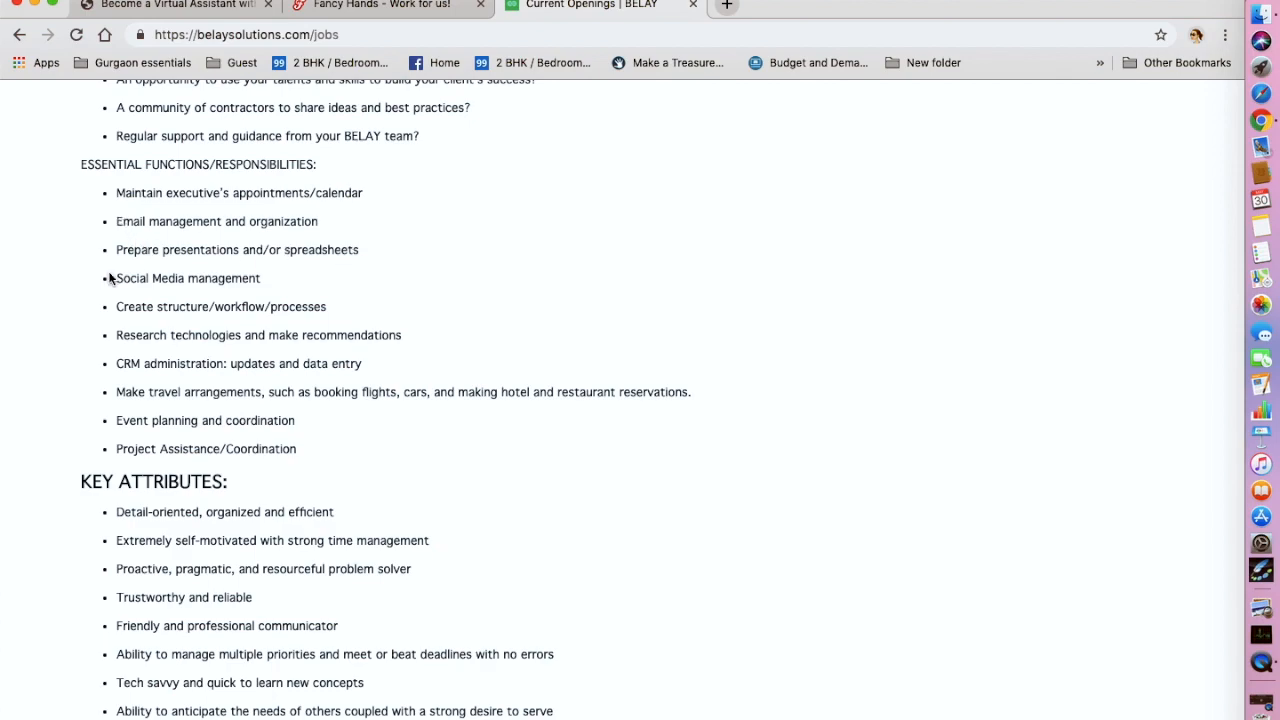
mouse_move(136, 332)
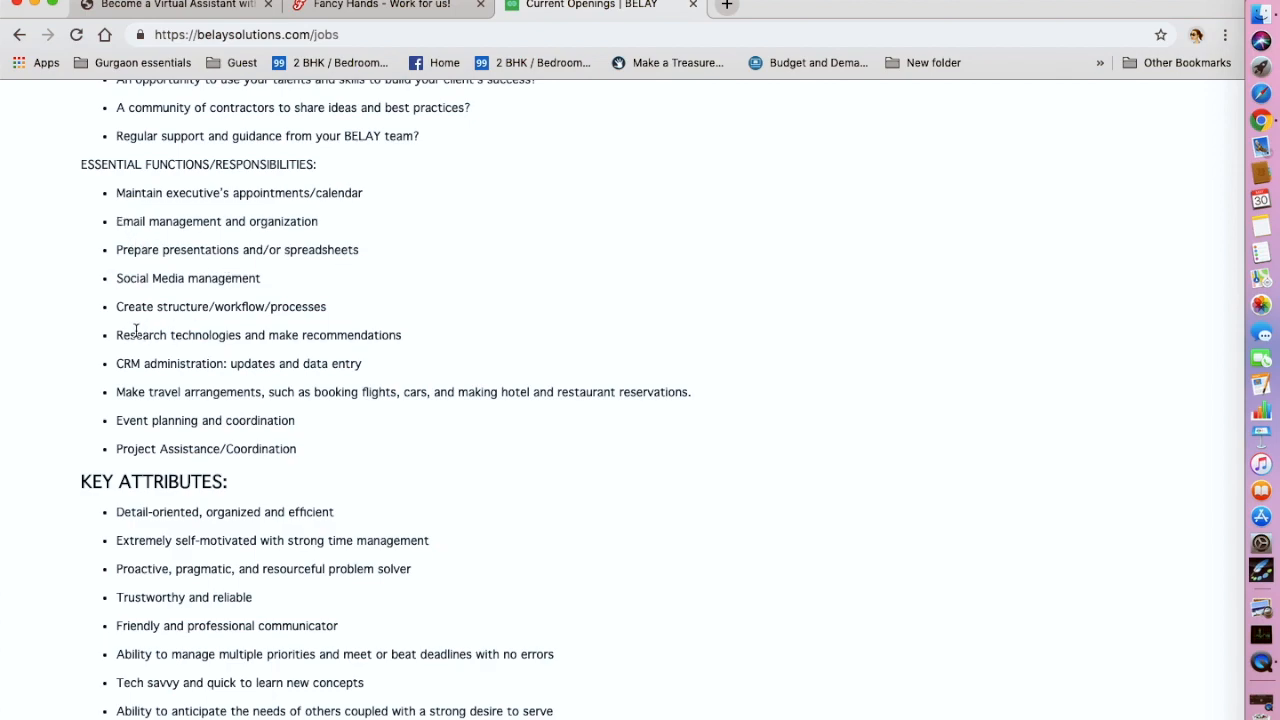
mouse_move(128, 336)
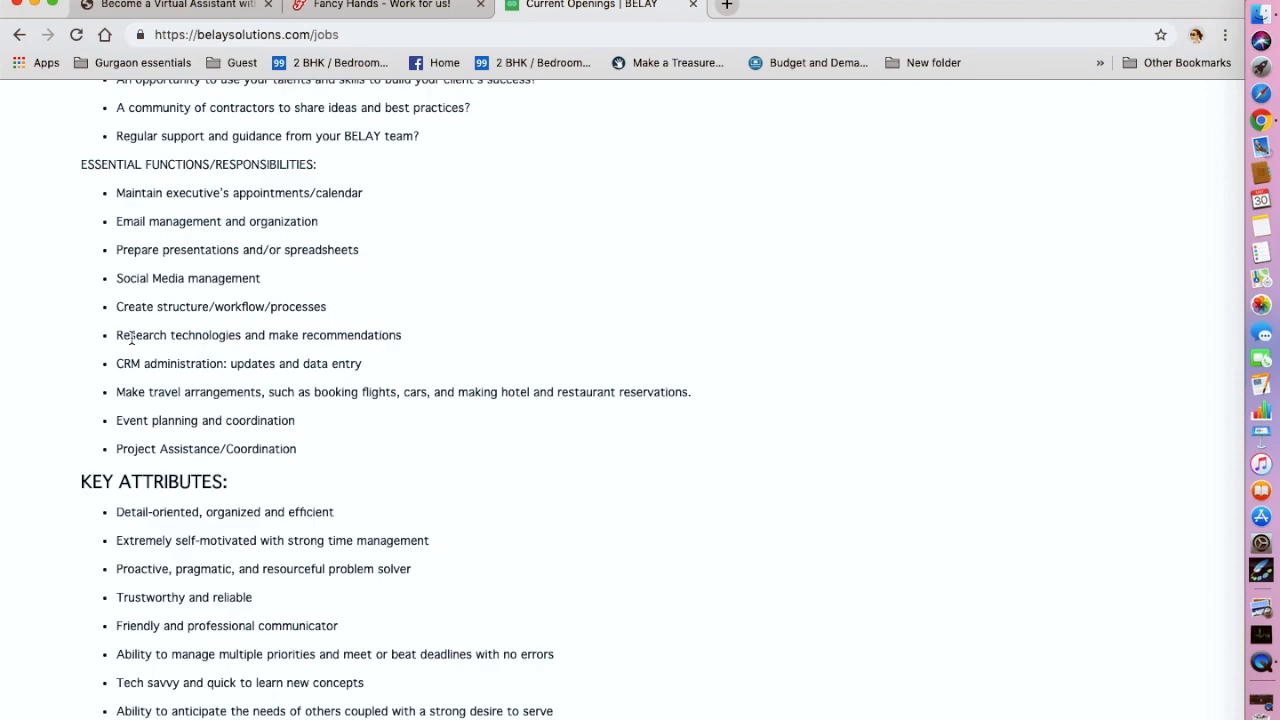
scroll("down", 3)
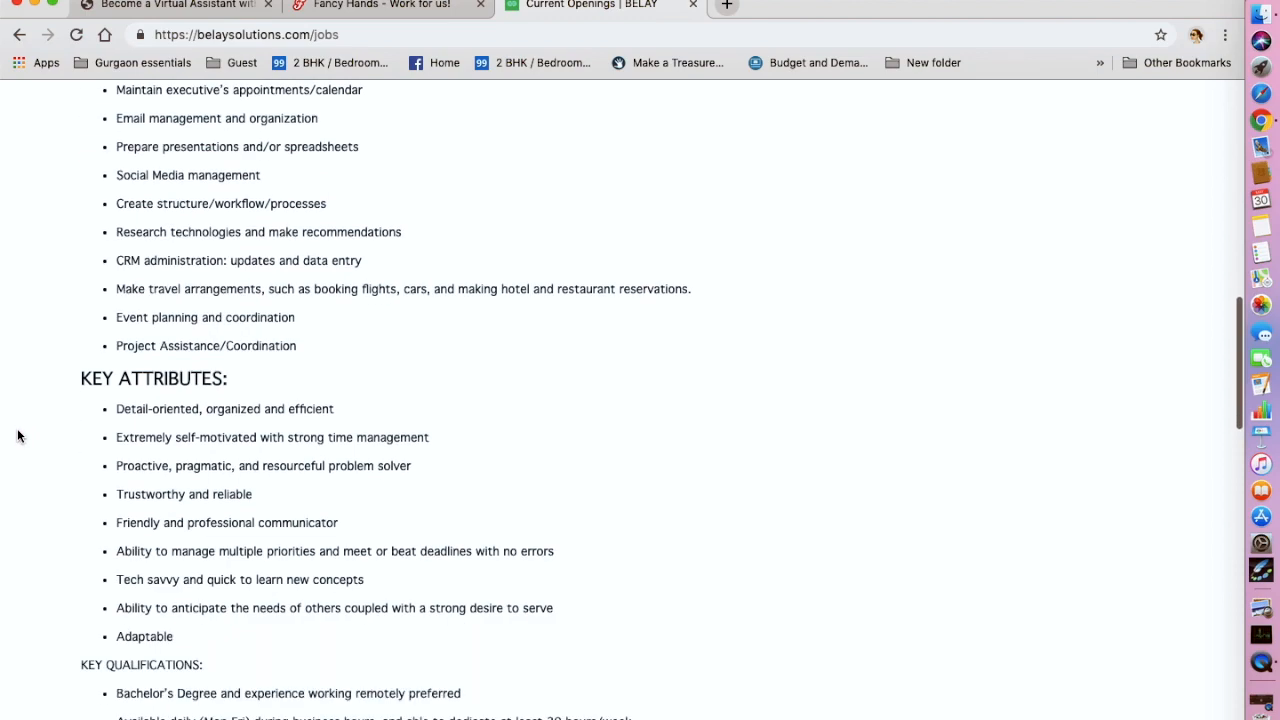
scroll("down", 3)
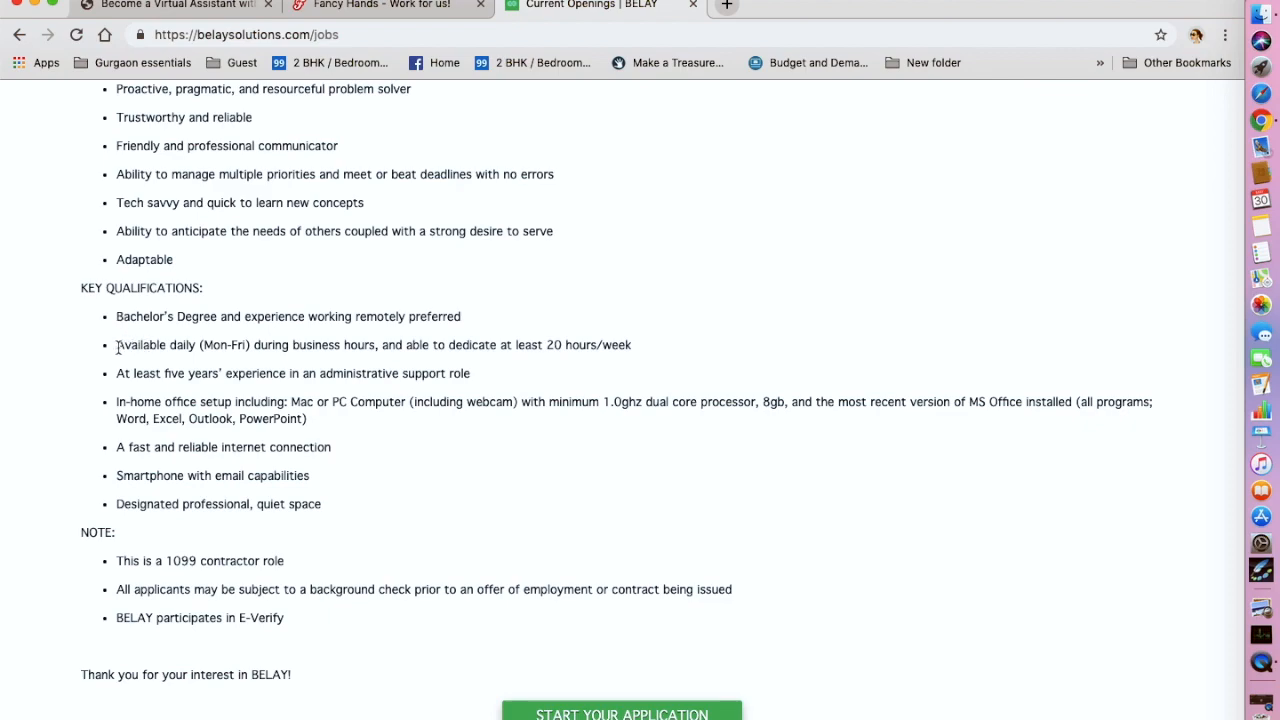
mouse_move(196, 358)
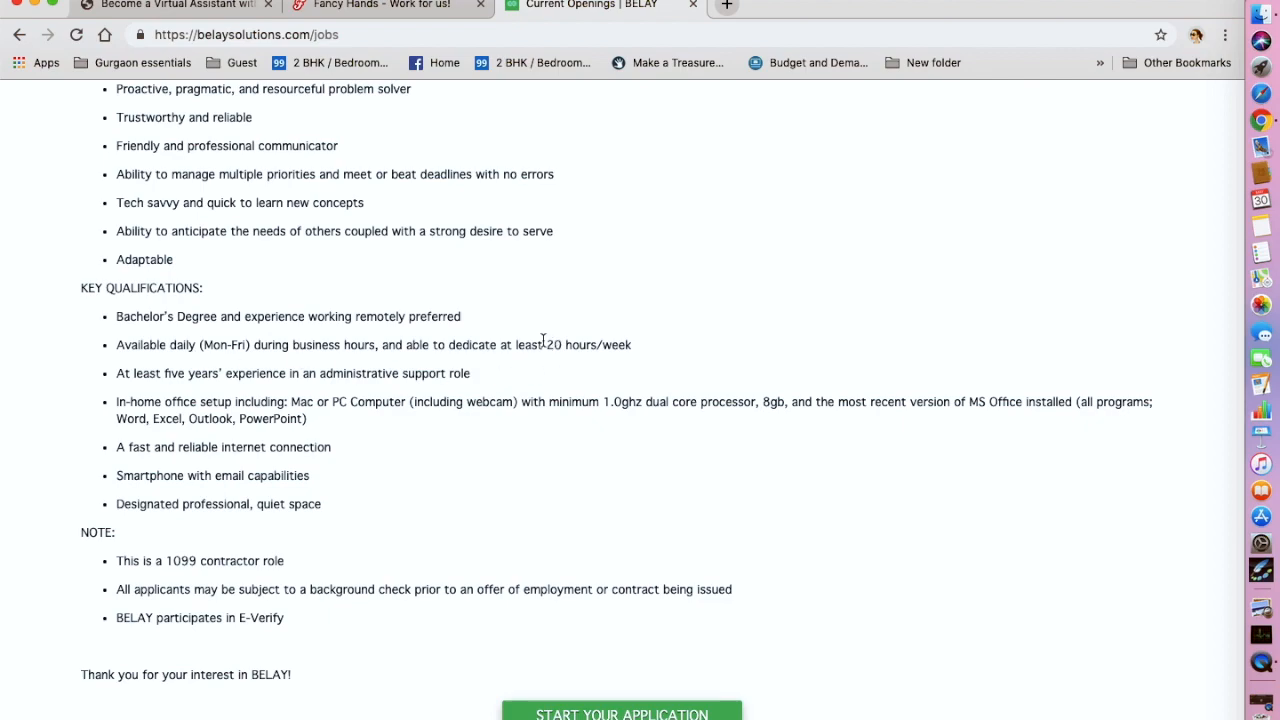
Highlight the 20 hours/week availability requirement and read on to the 1099-contractor note.
double_click(588, 344)
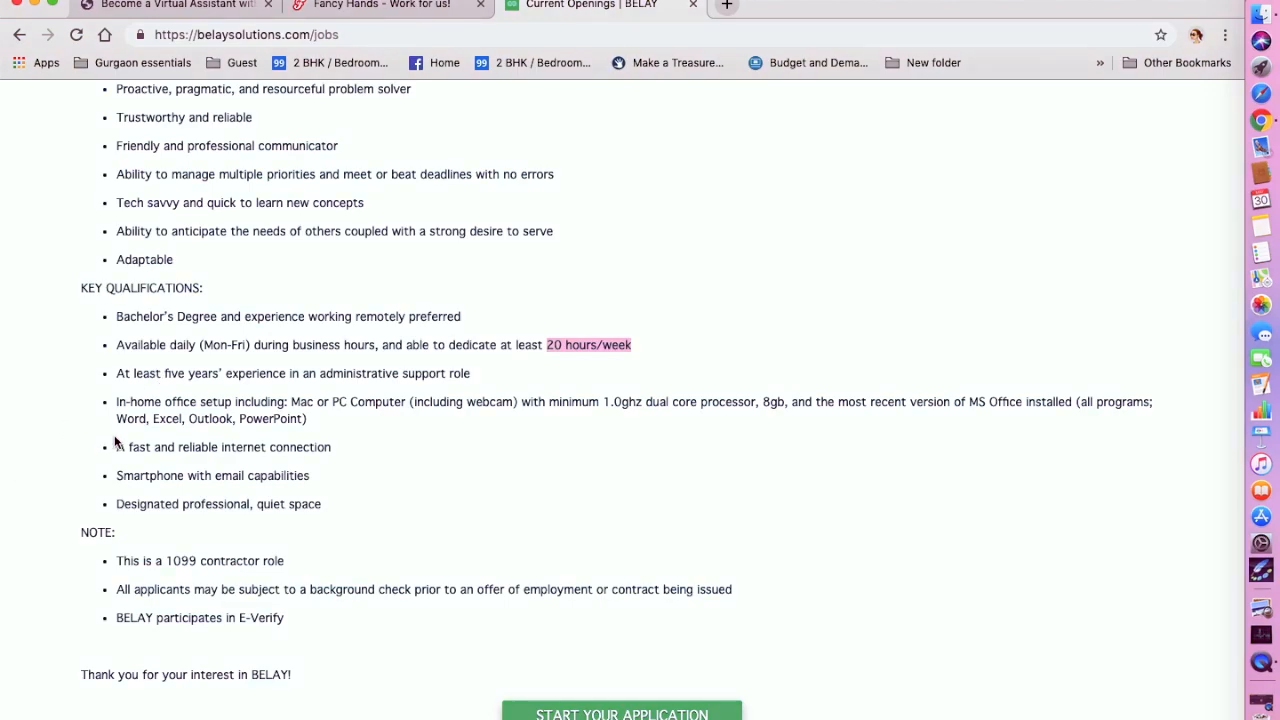
mouse_move(382, 428)
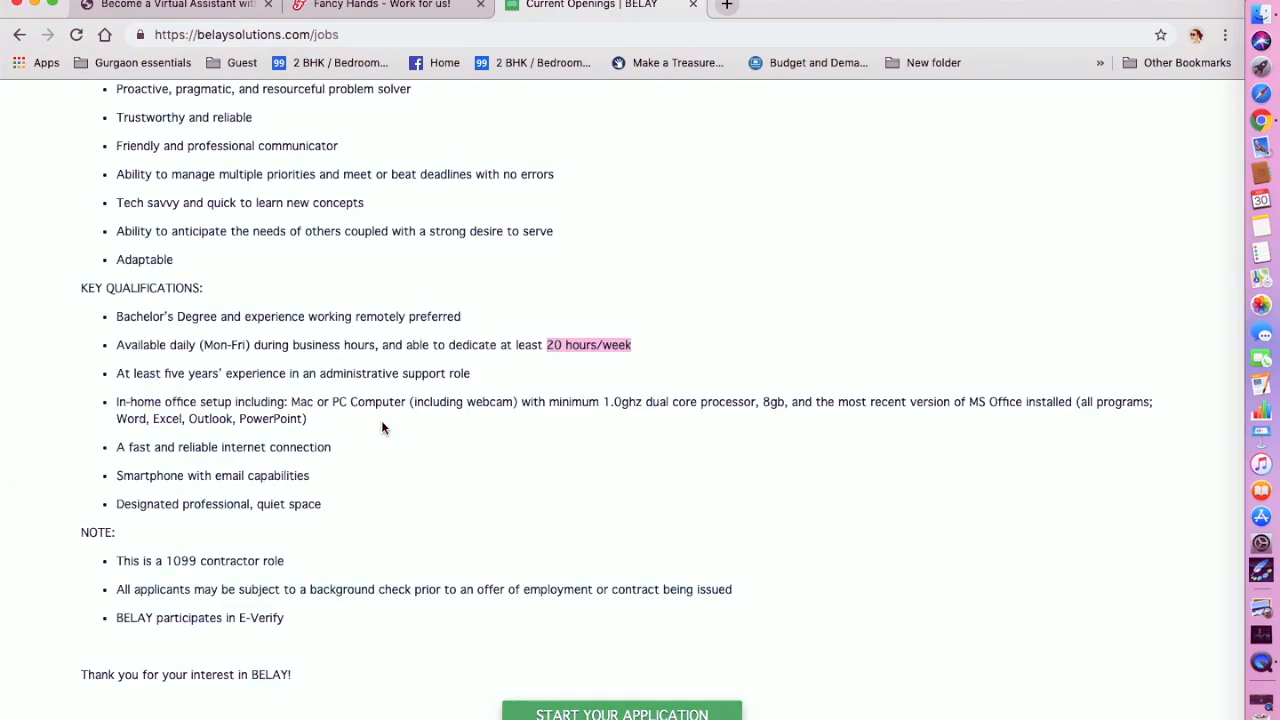
scroll("down", 3)
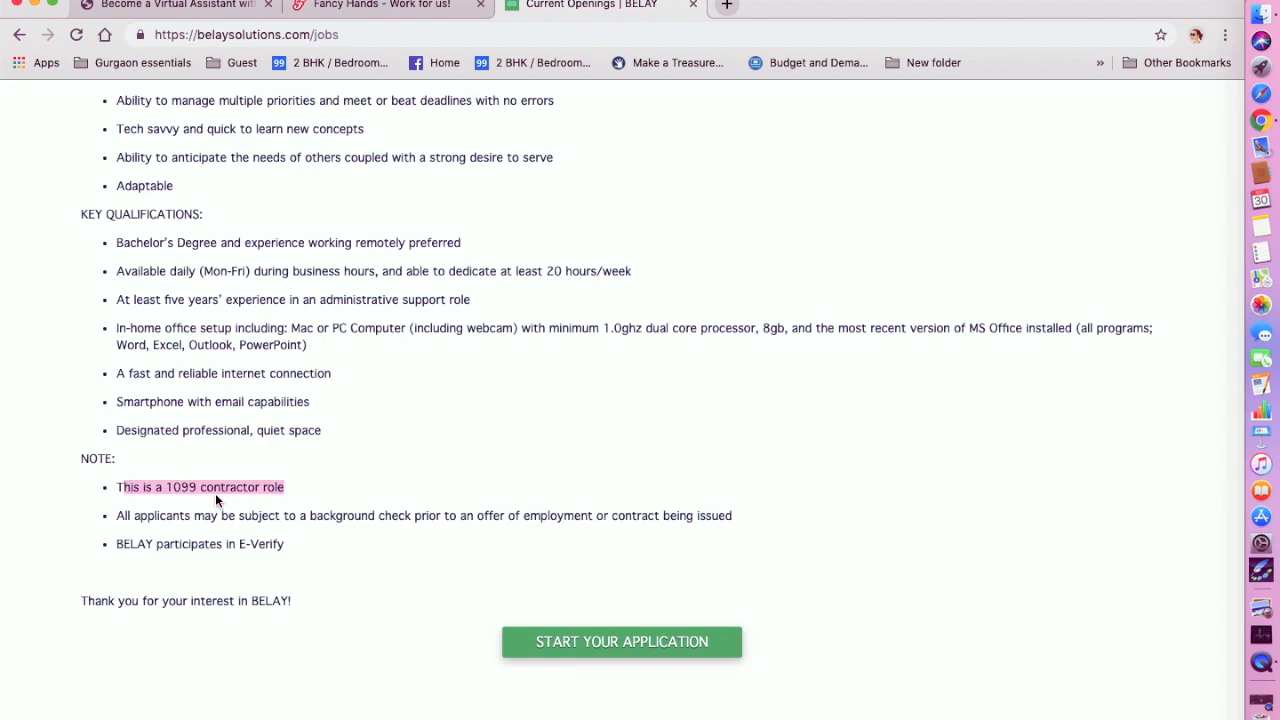
mouse_move(298, 490)
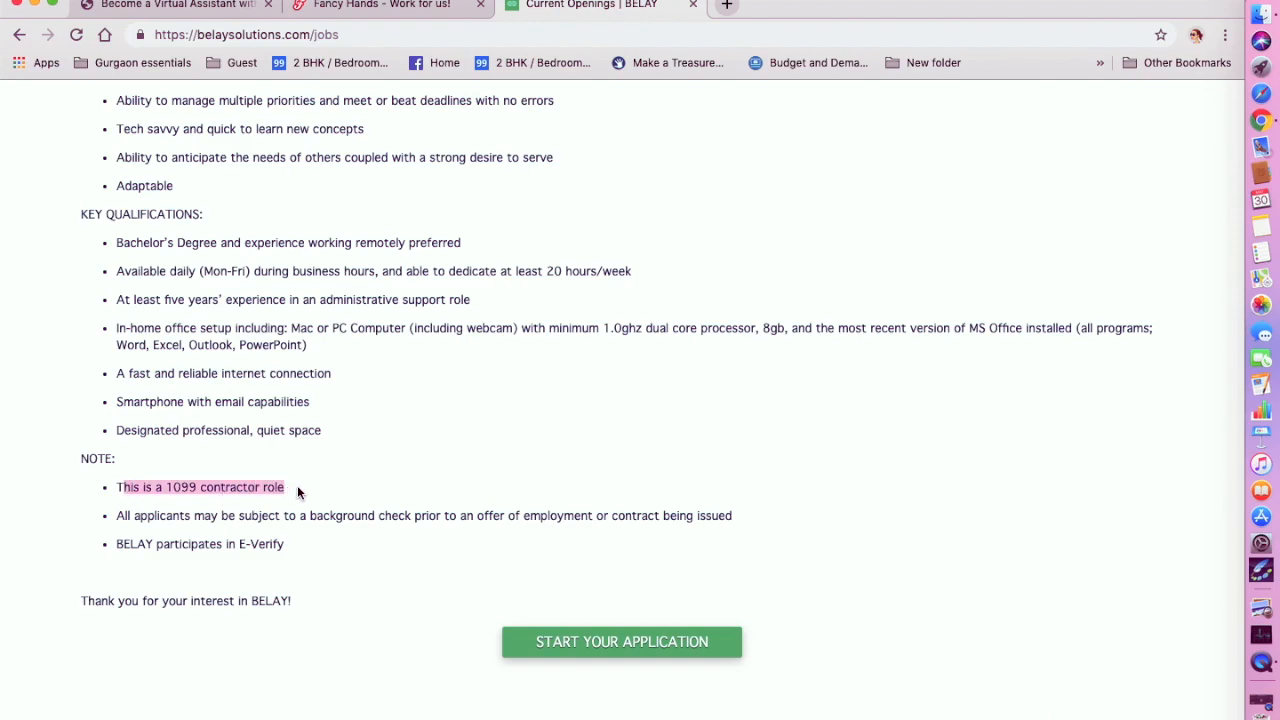
scroll("up", 3)
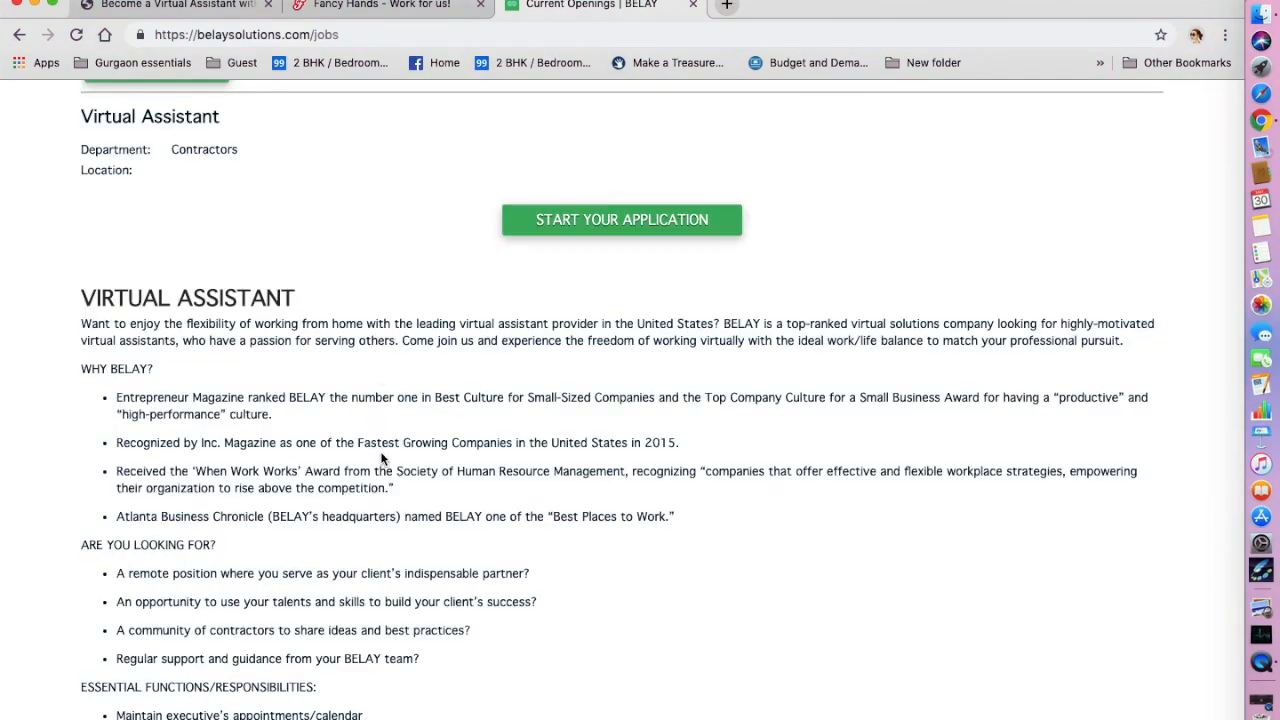
scroll("down", 3)
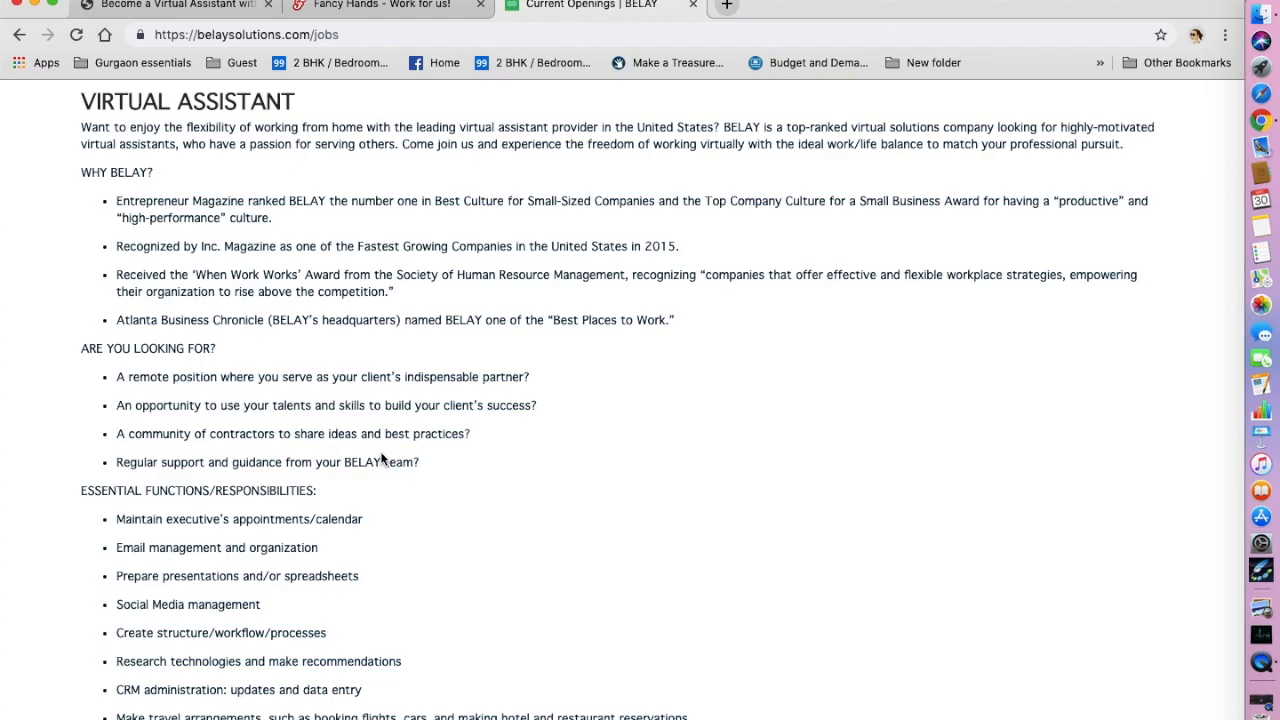
scroll("down", 3)
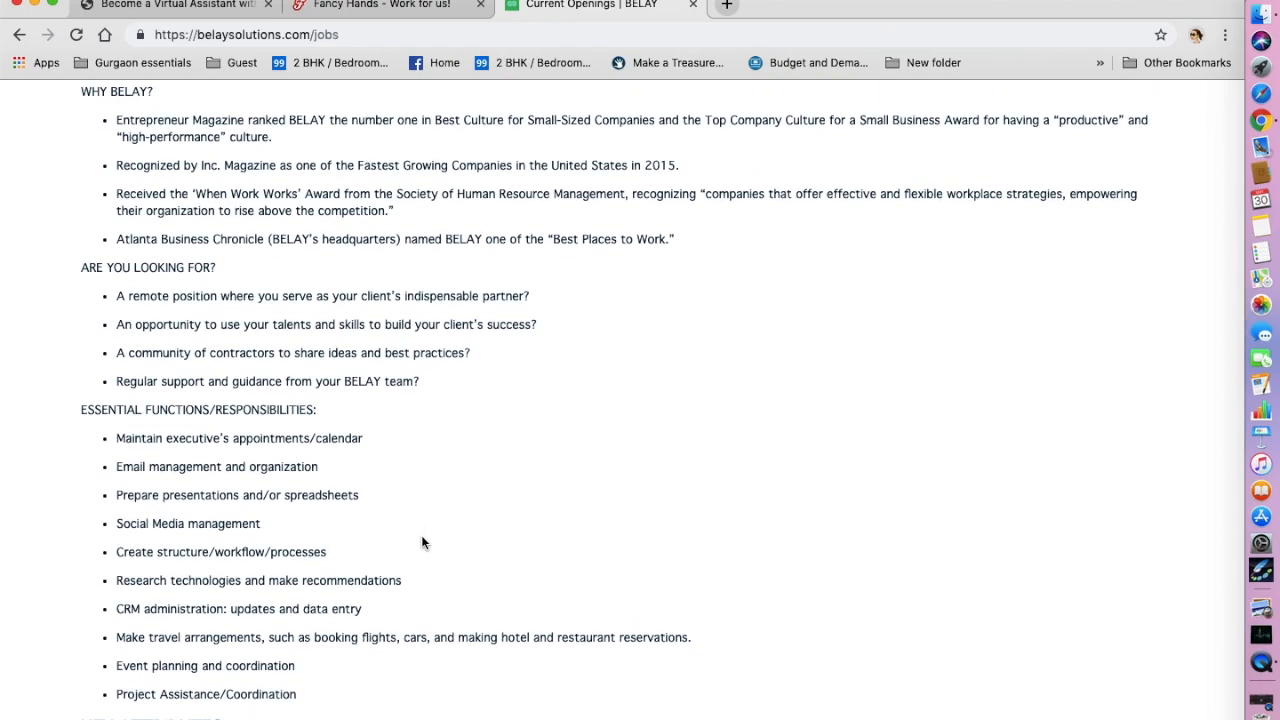
scroll("down", 3)
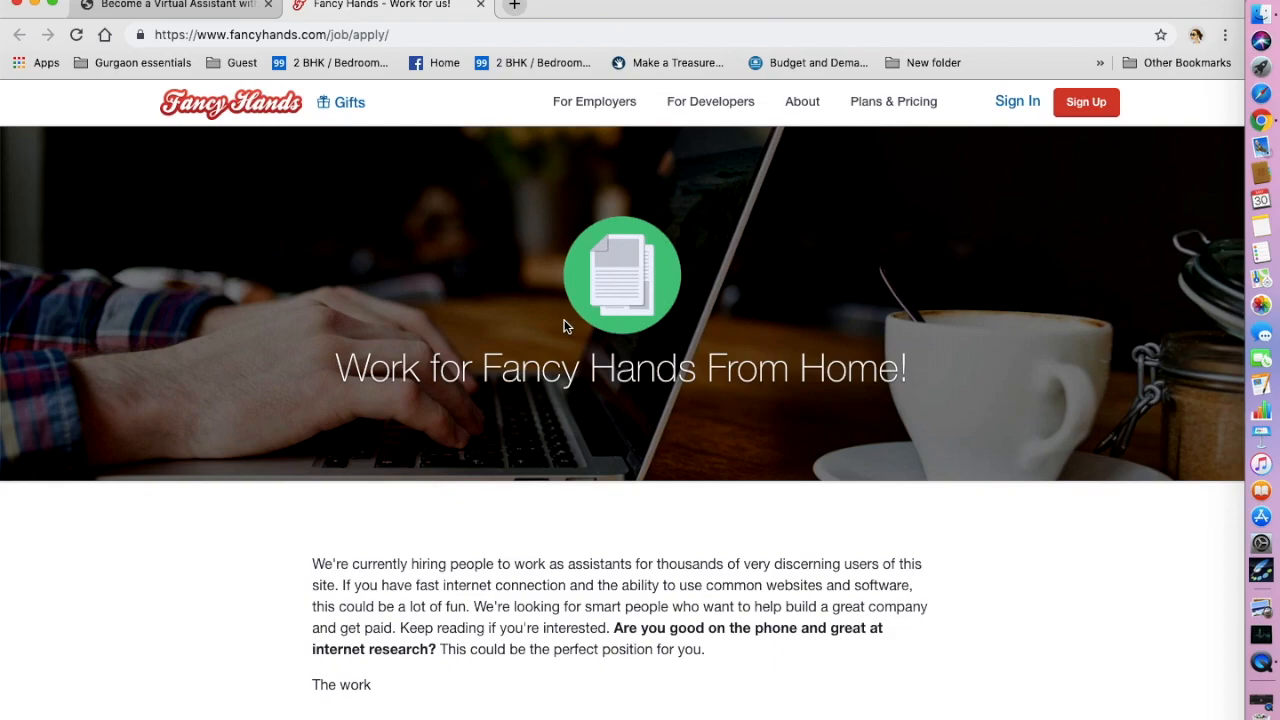
scroll("down", 3)
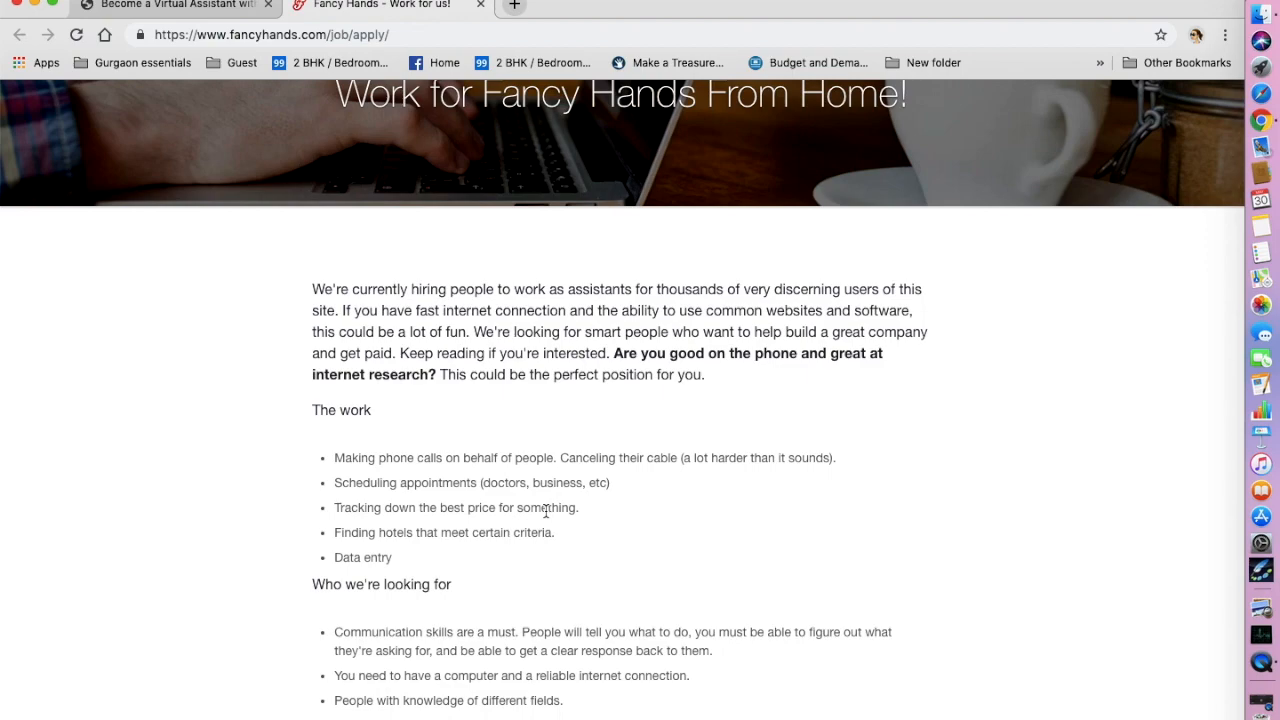
scroll("down", 3)
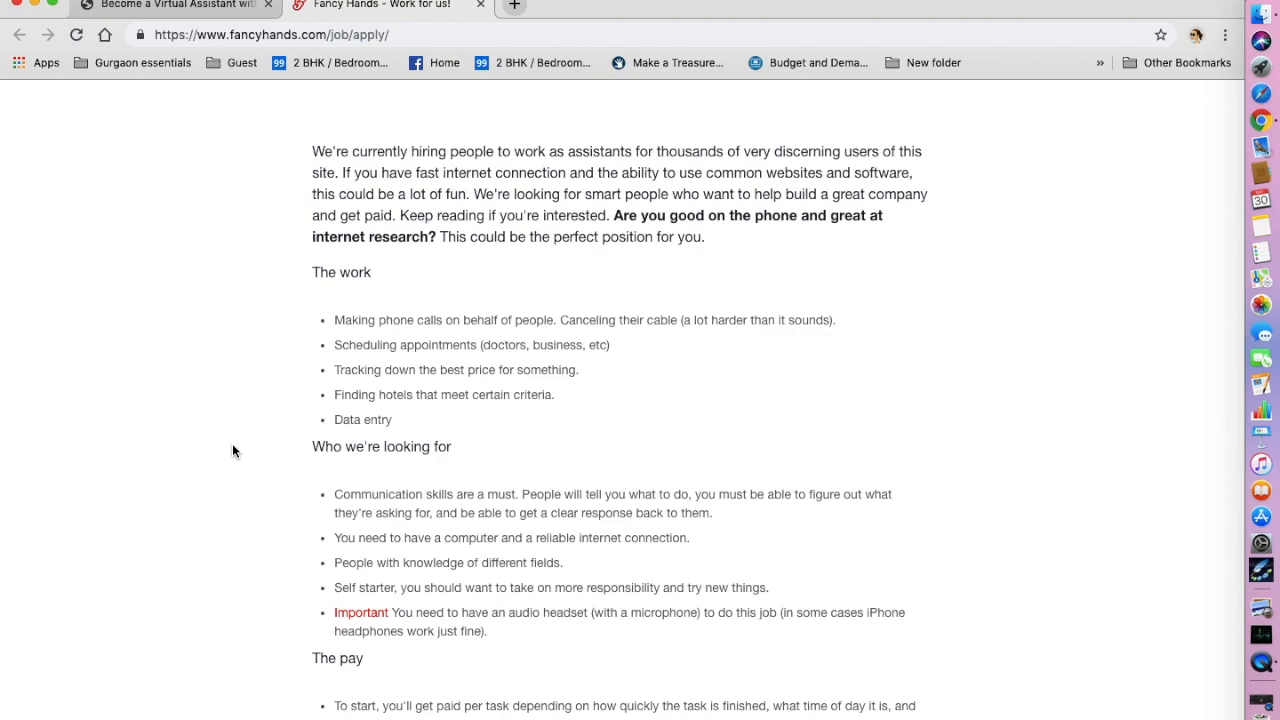
scroll("down", 3)
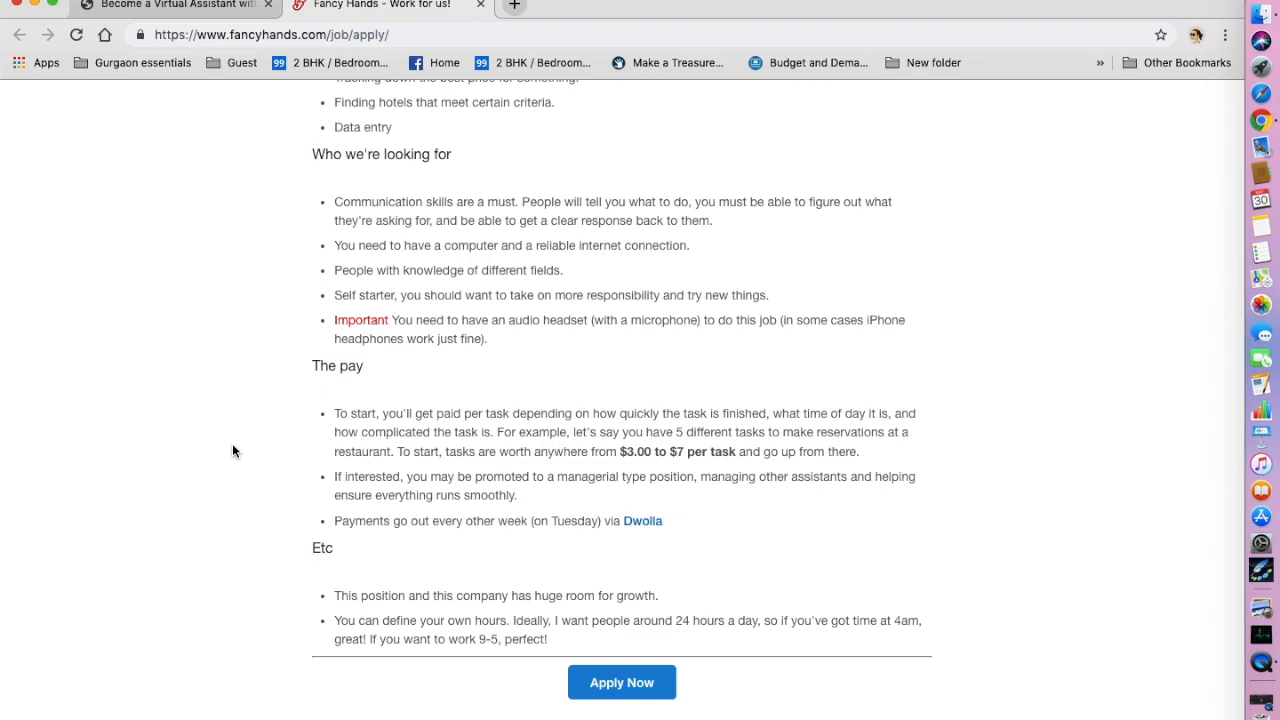
scroll("up", 3)
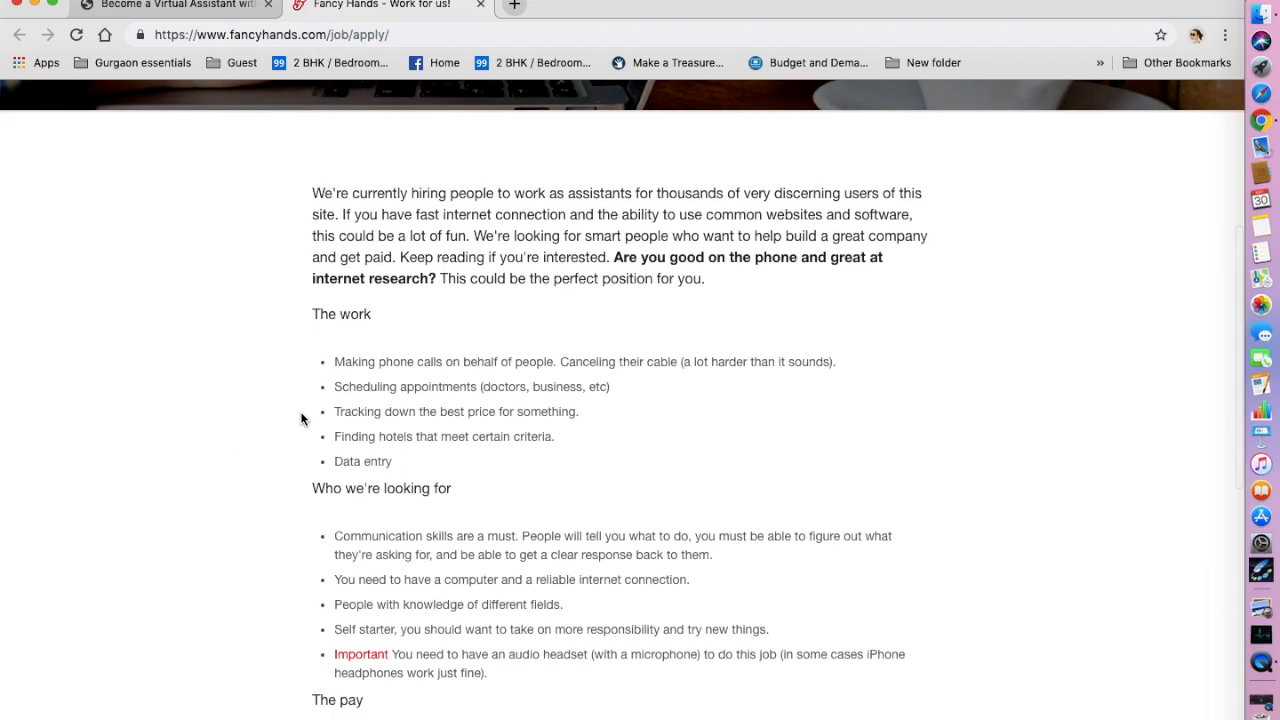
scroll("down", 3)
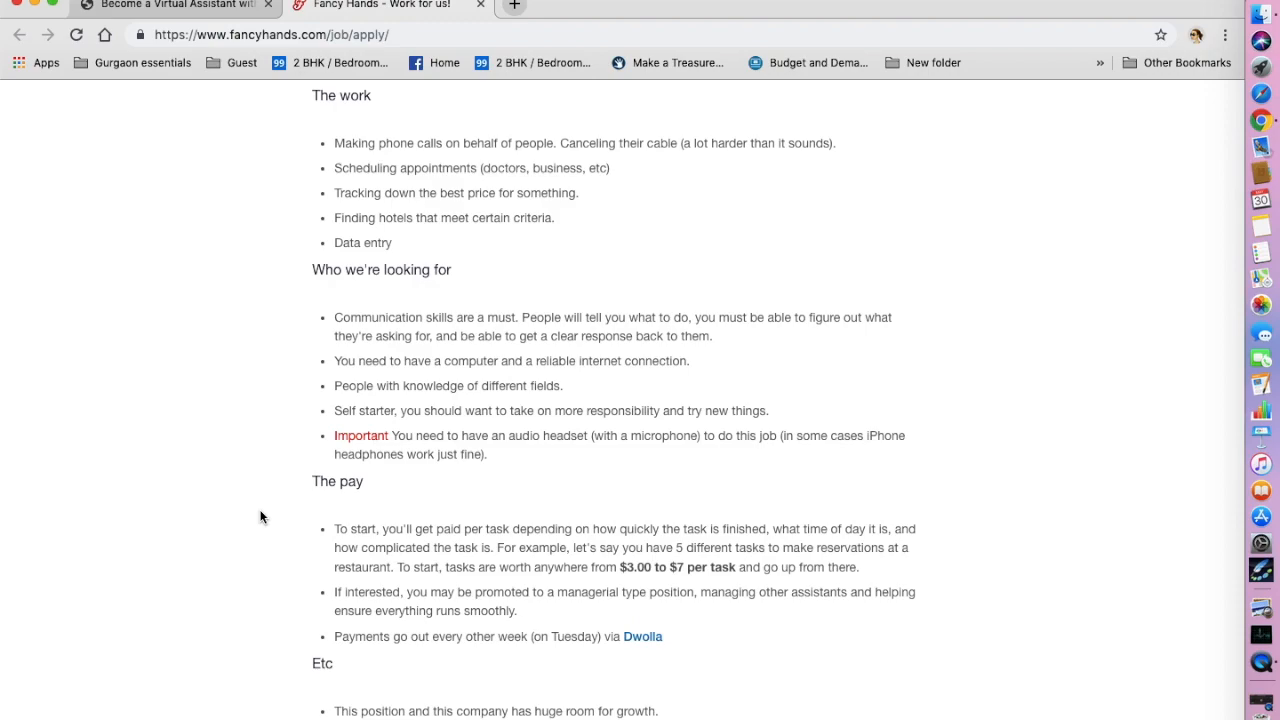
scroll("down", 3)
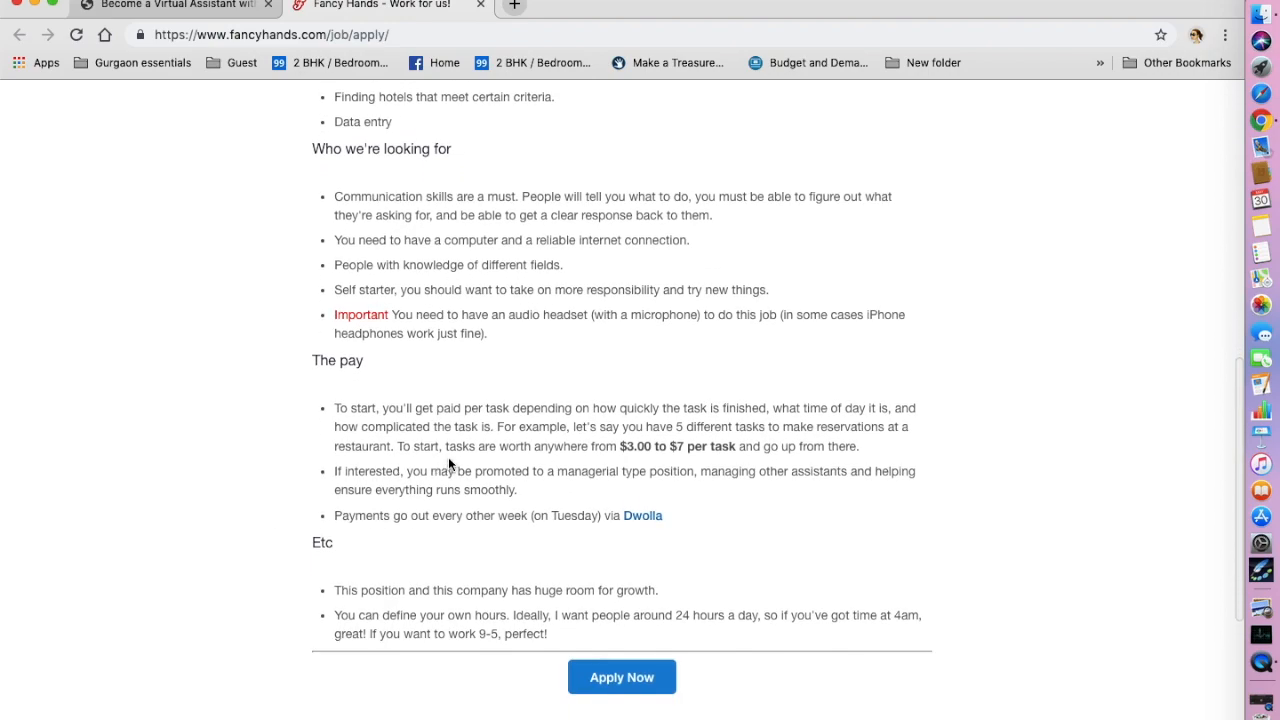
mouse_move(448, 458)
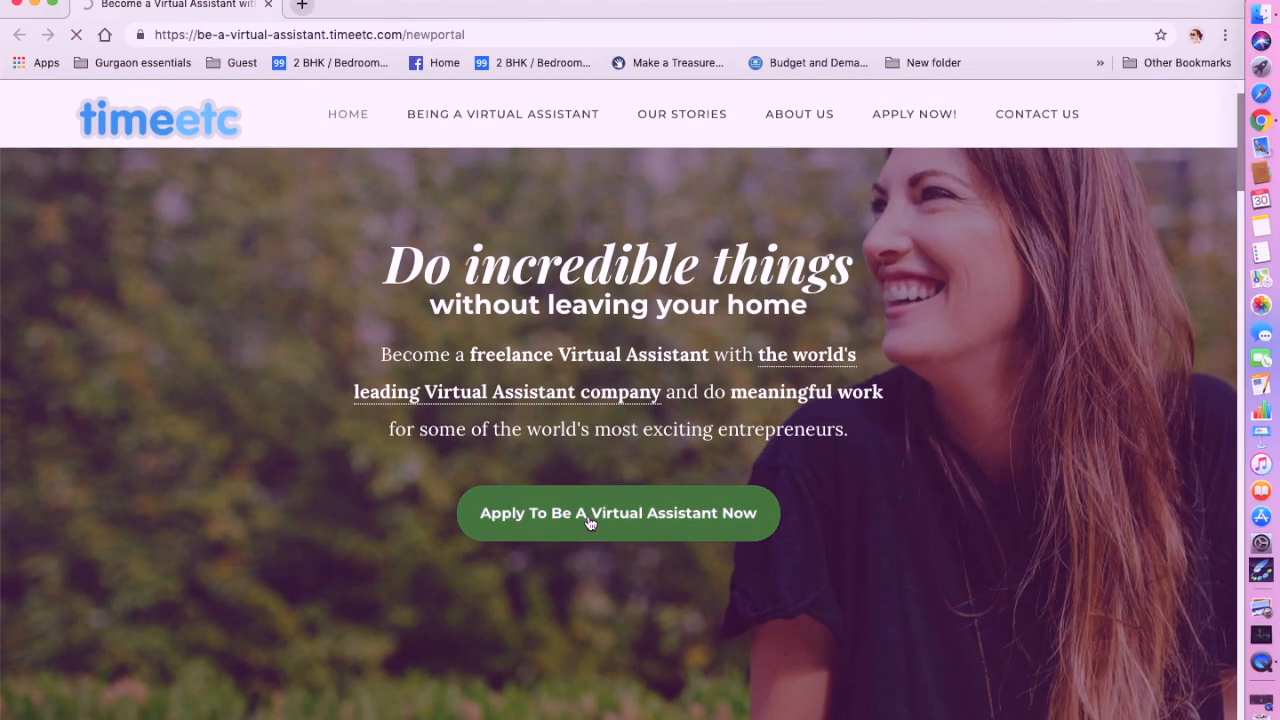
Follow 'Apply To Be A Virtual Assistant Now' to Time etc's application page.
left_click(616, 512)
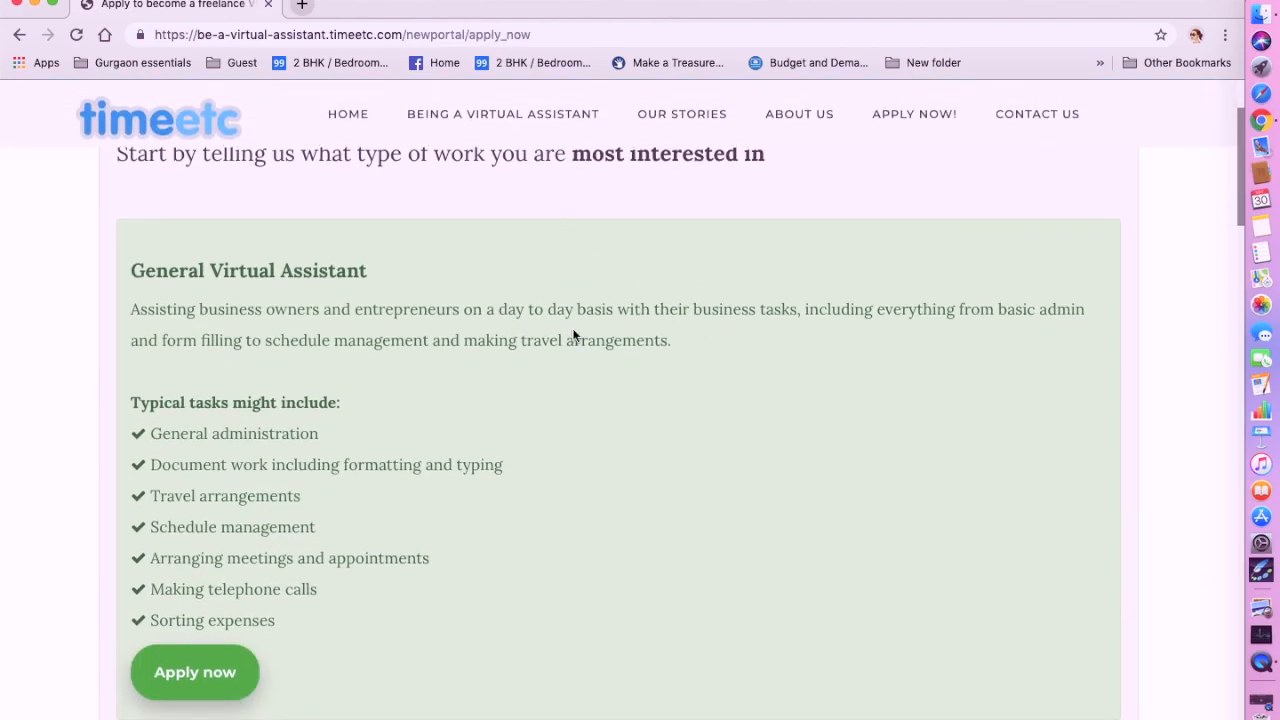
scroll("down", 3)
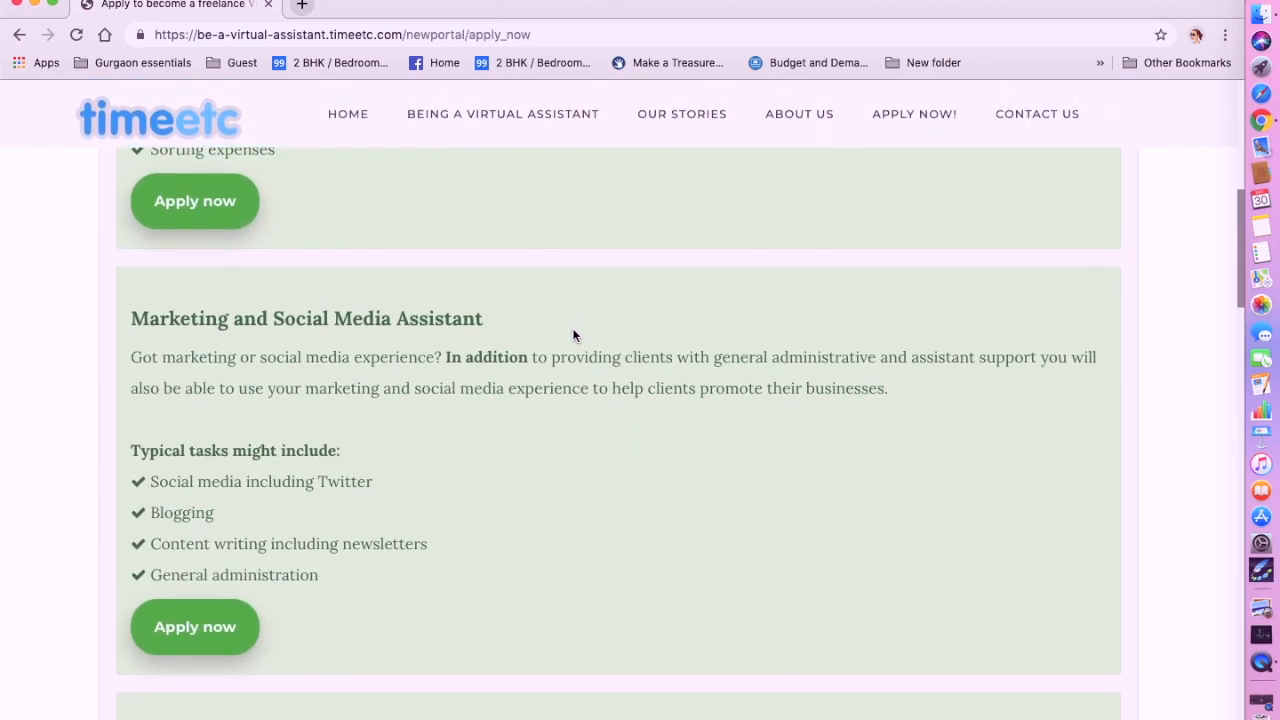
scroll("up", 3)
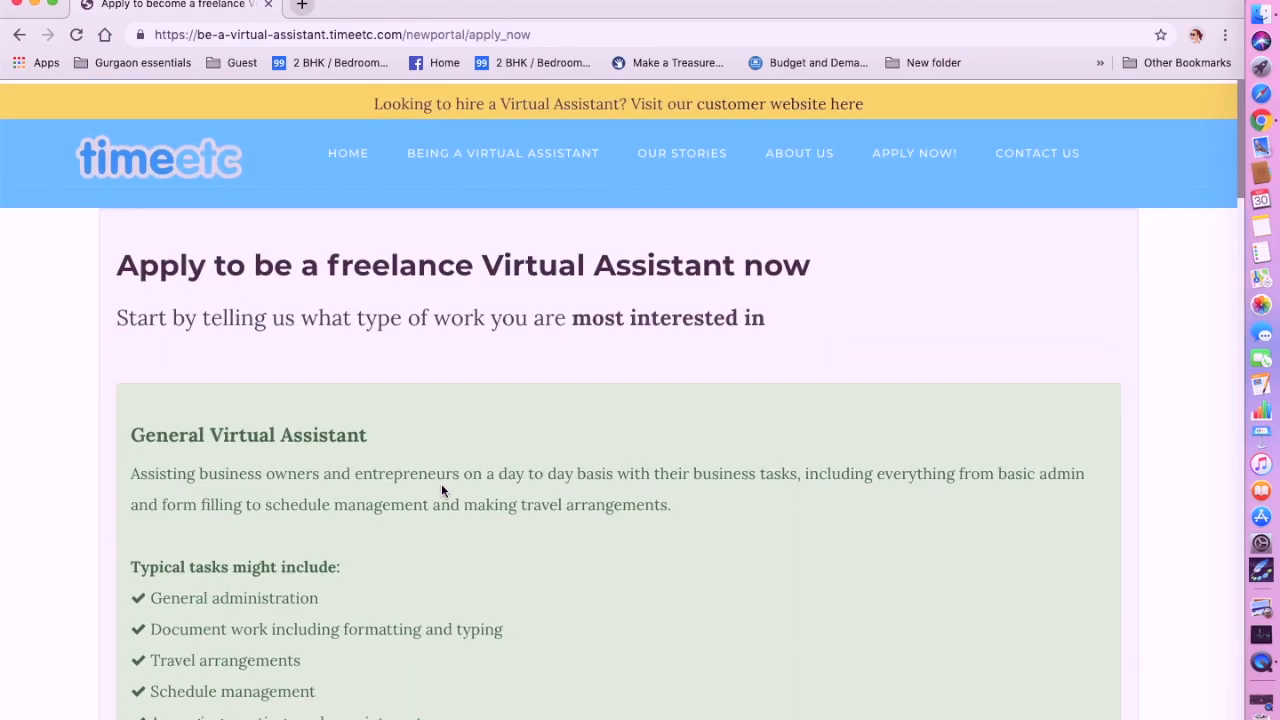
scroll("down", 3)
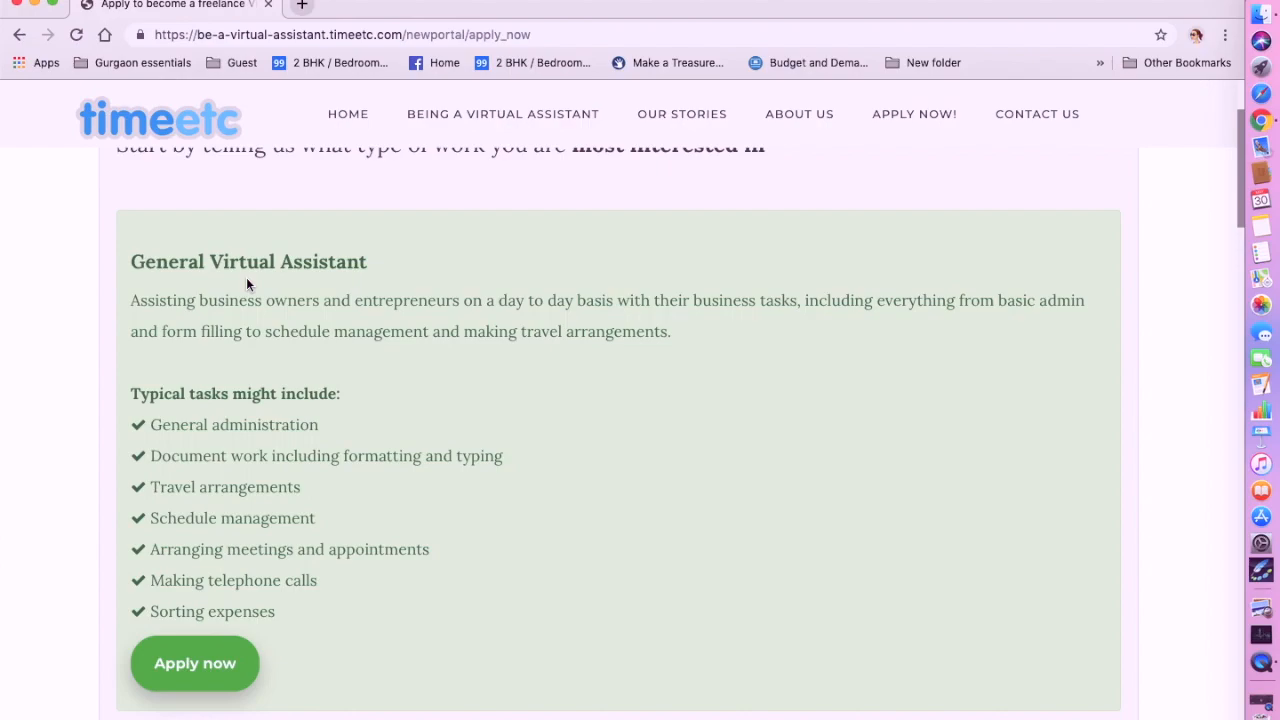
Review the General, Marketing, Writing and Customer Service role options on the page.
scroll("down", 3)
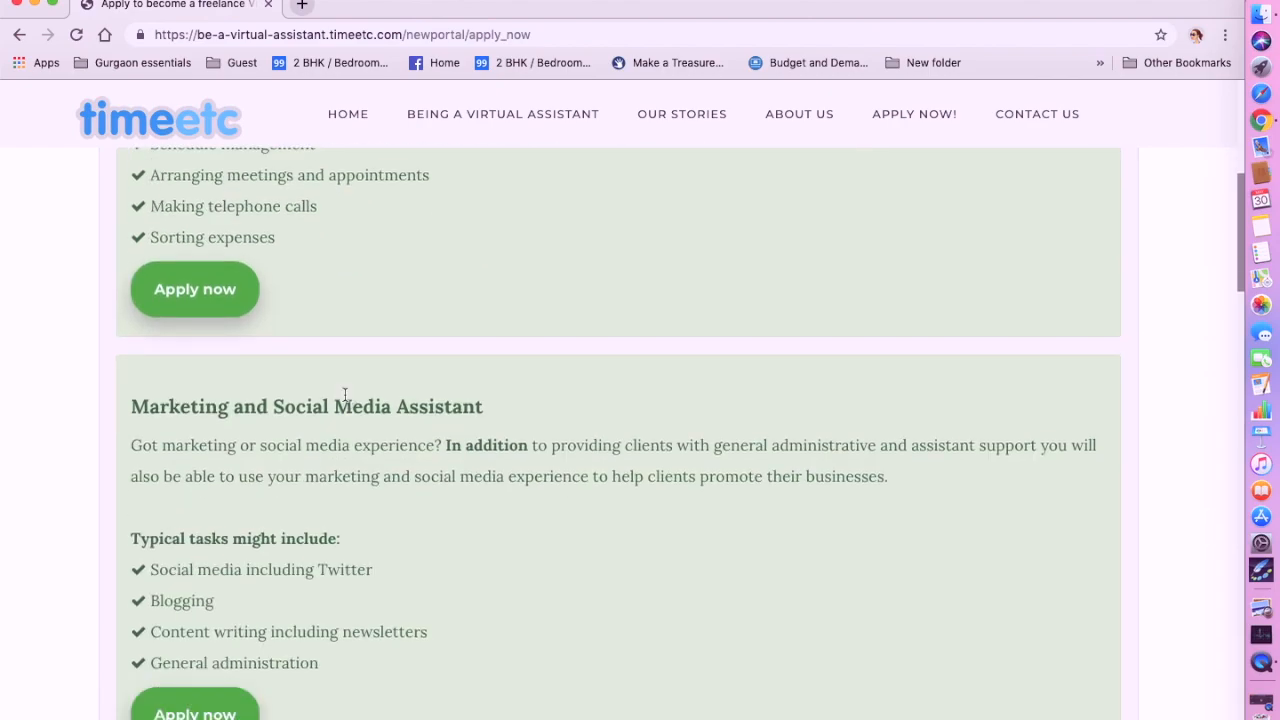
scroll("down", 3)
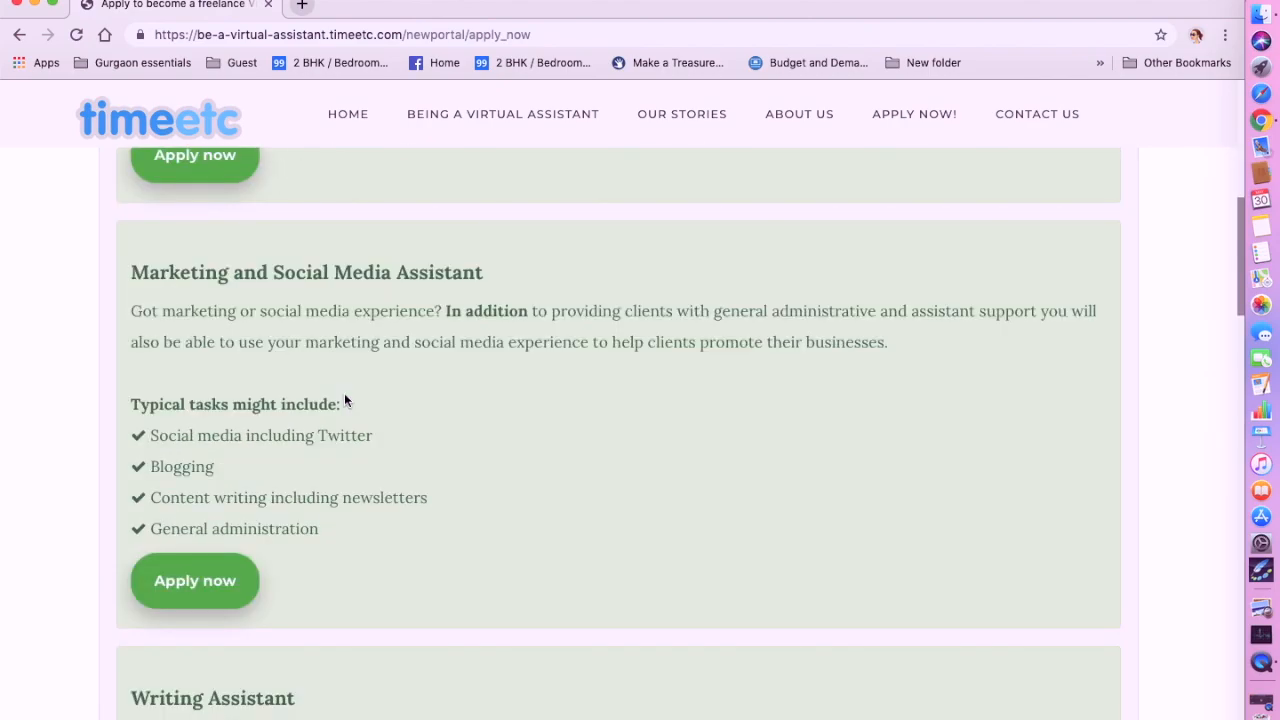
scroll("down", 3)
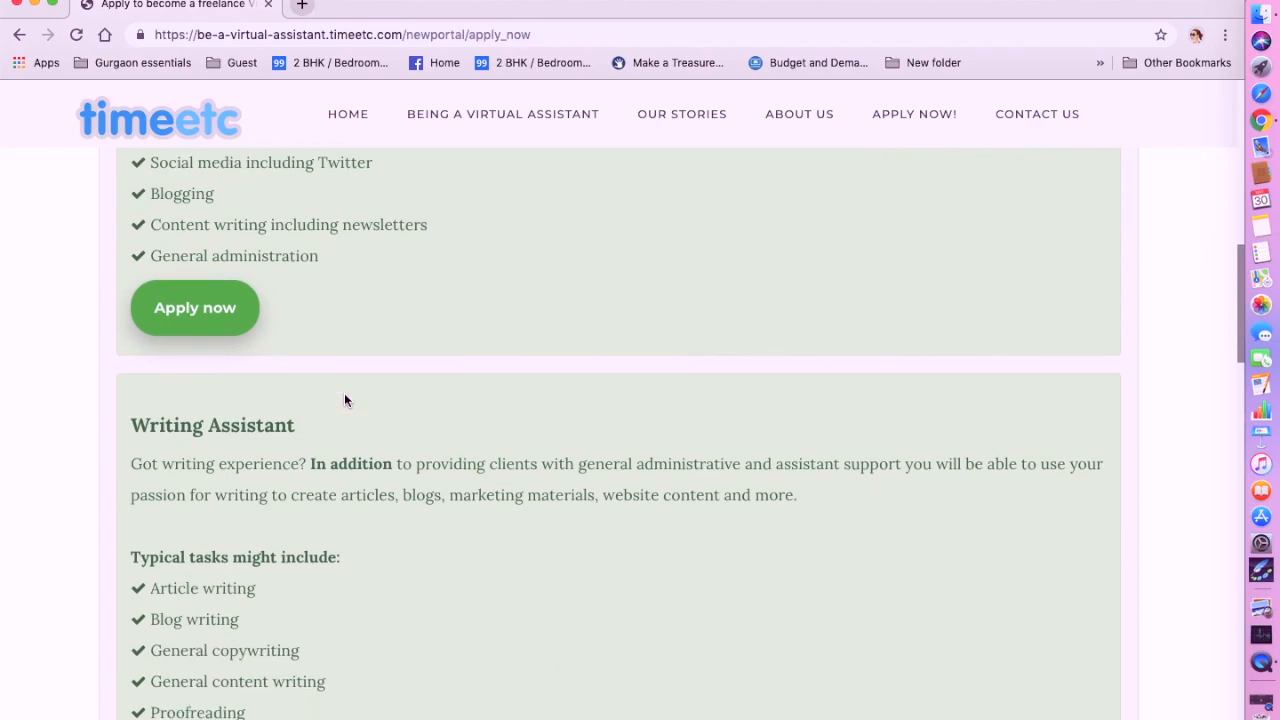
scroll("down", 3)
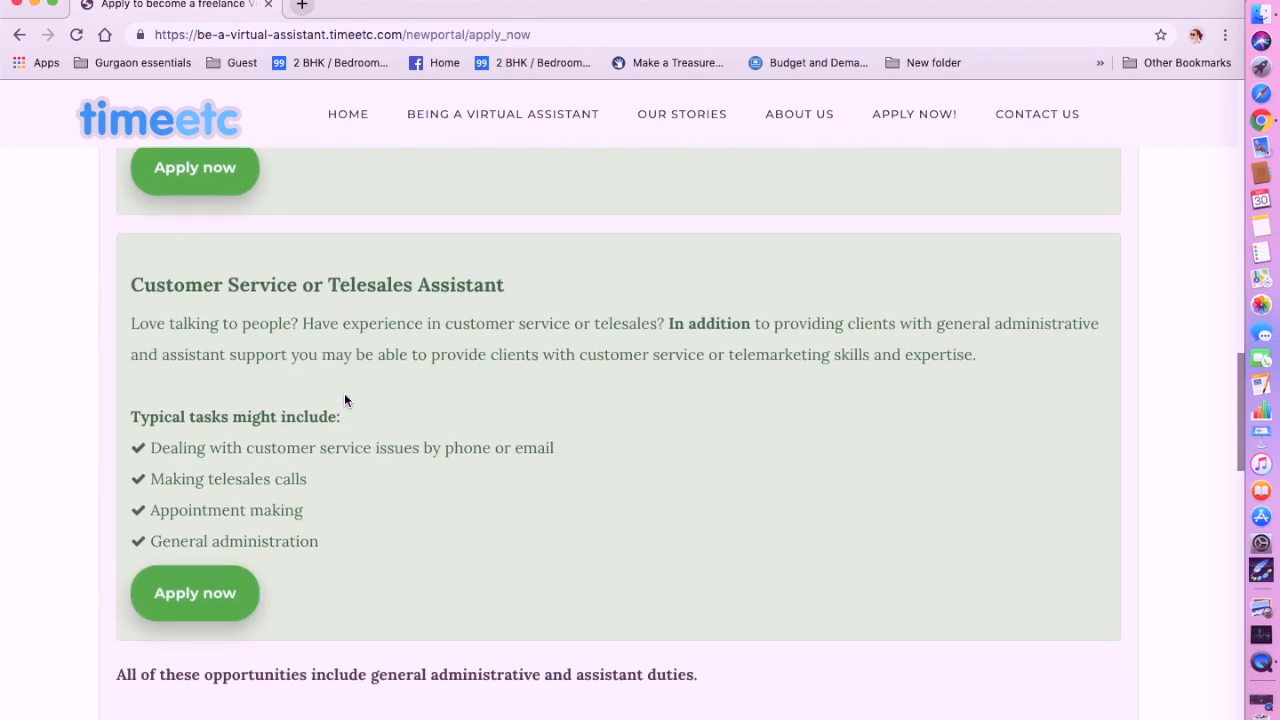
scroll("down", 3)
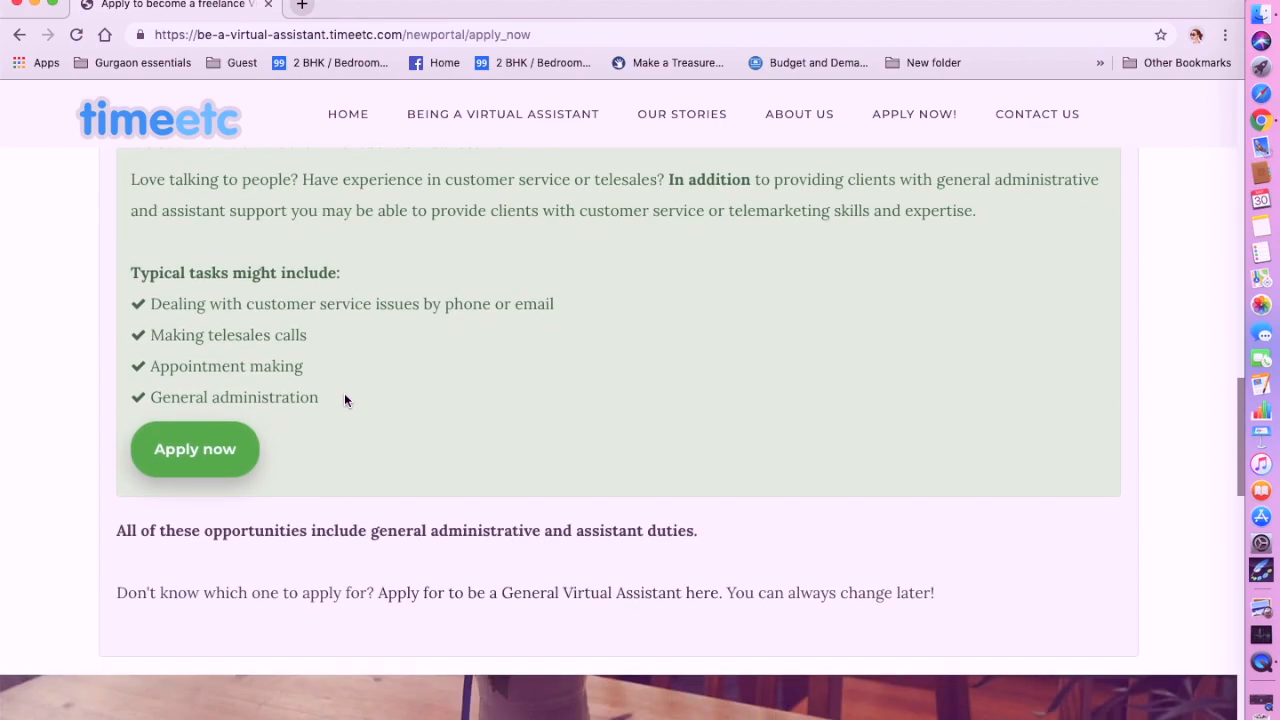
scroll("down", 3)
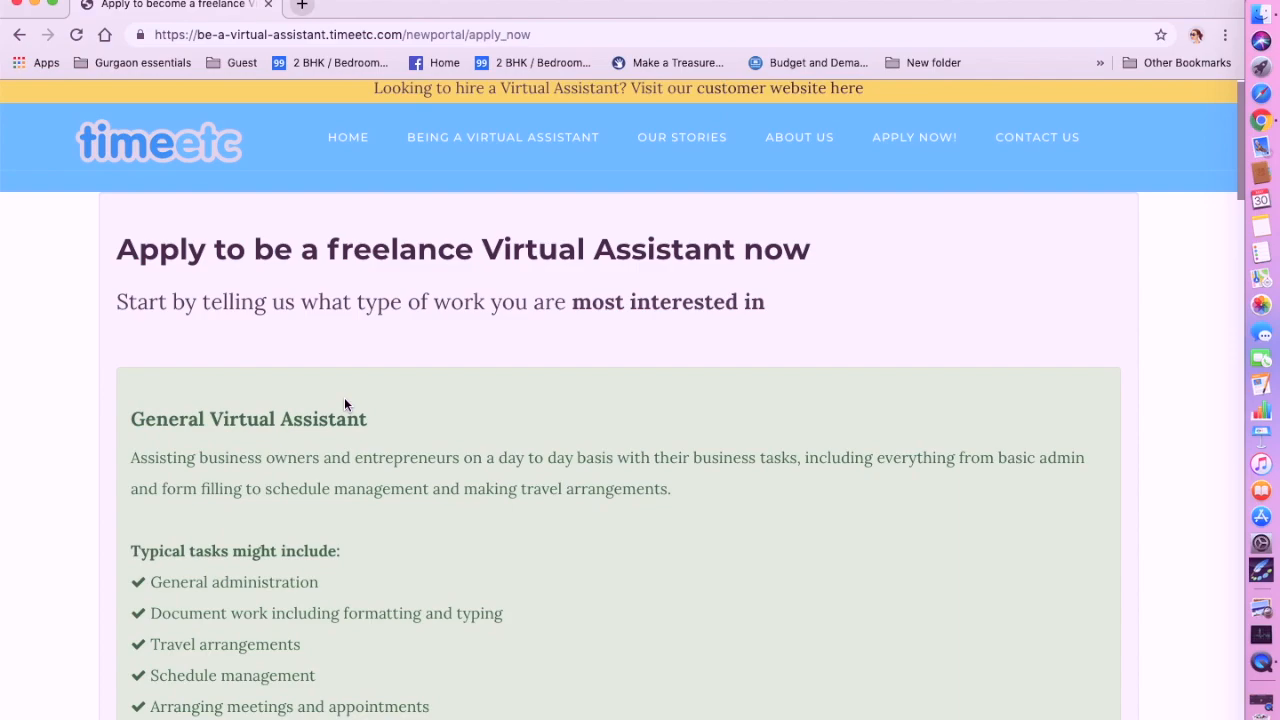
mouse_move(366, 84)
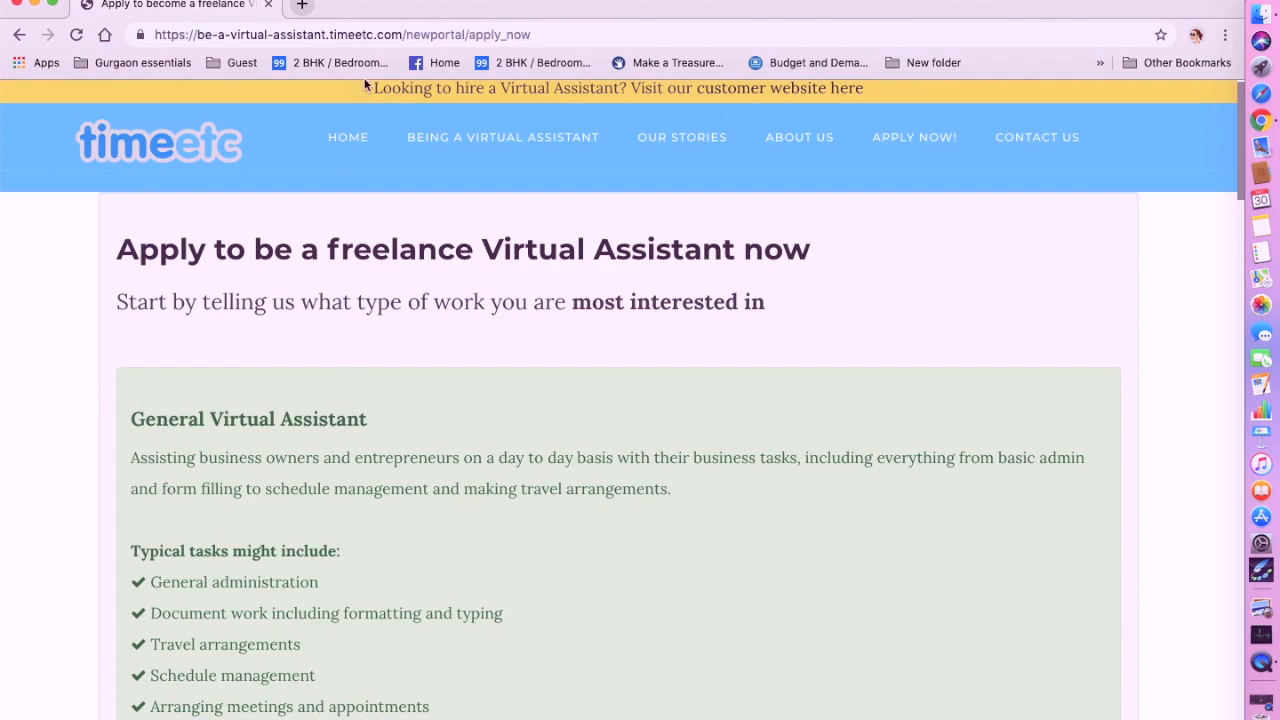
mouse_move(1230, 220)
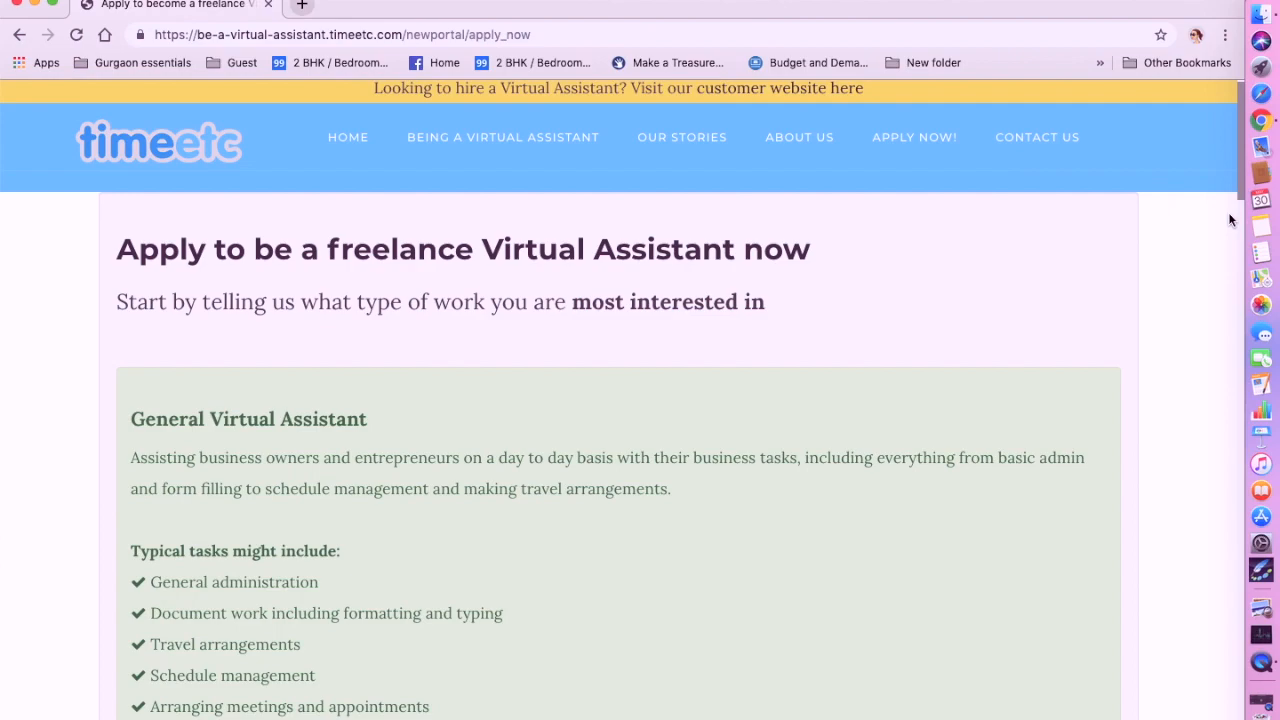